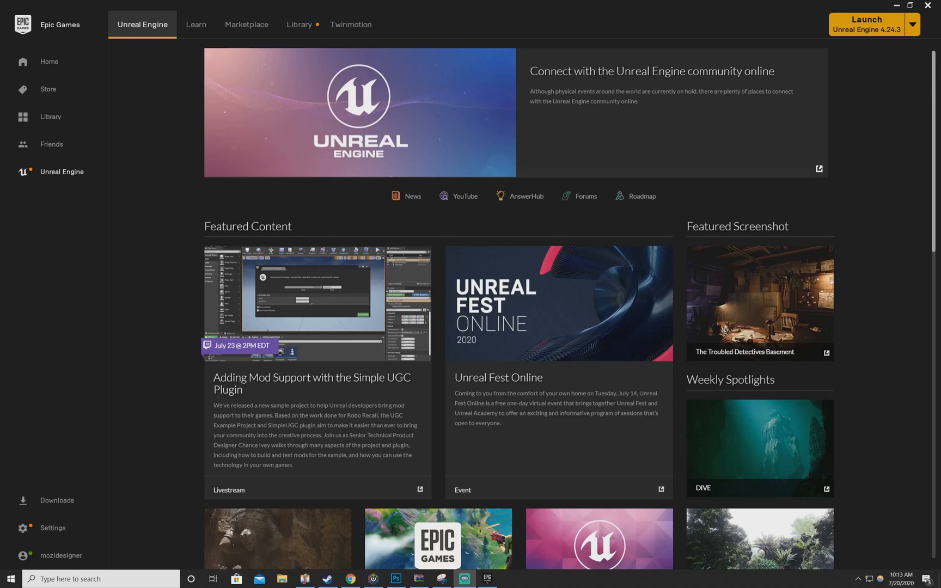
mouse_move(169, 360)
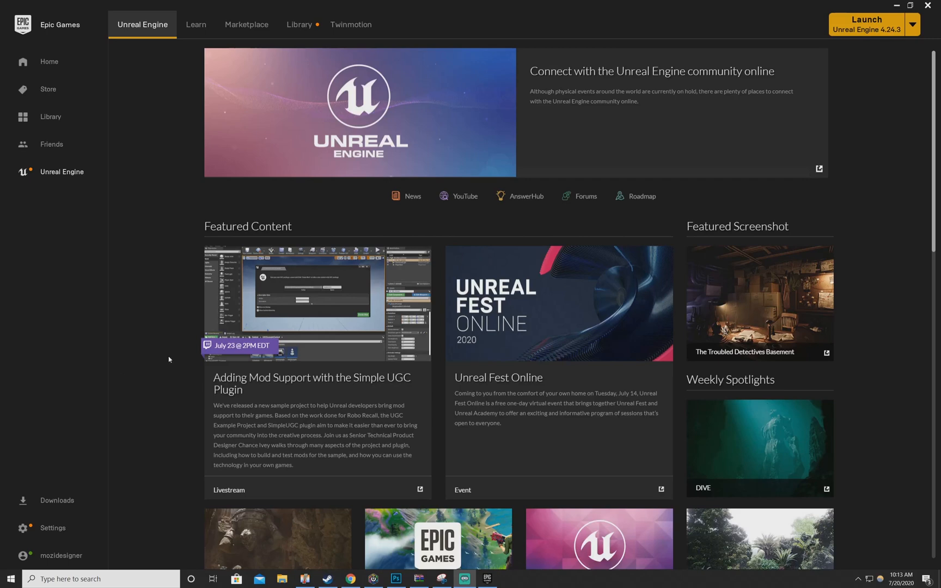
Add a 4.25.1 engine version slot in the Library beside the installed 4.24.3.
left_click(298, 25)
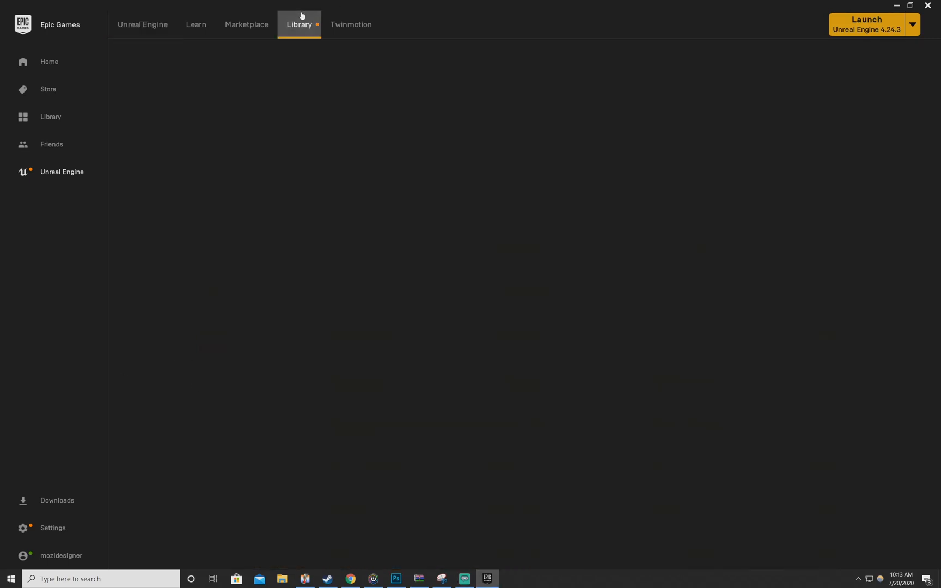
left_click(298, 25)
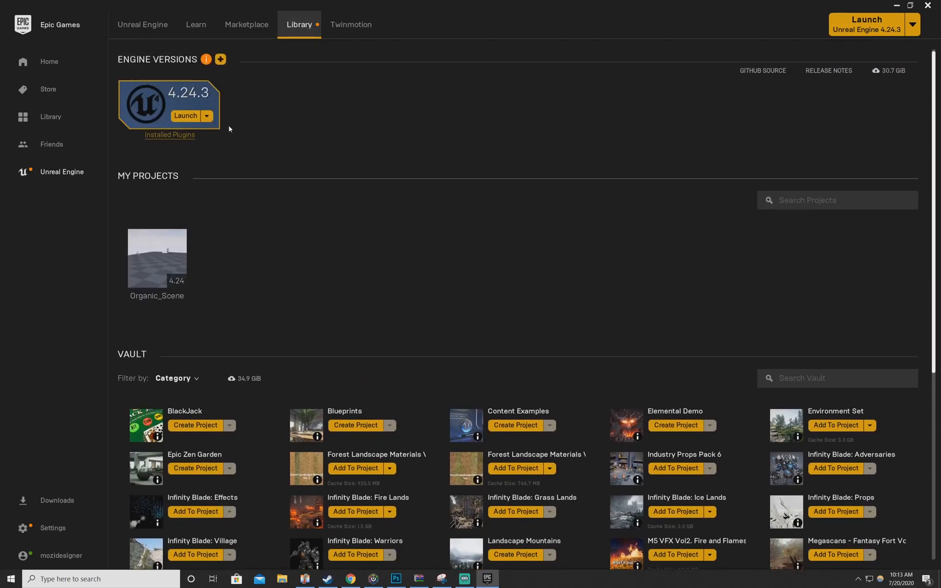
left_click(220, 59)
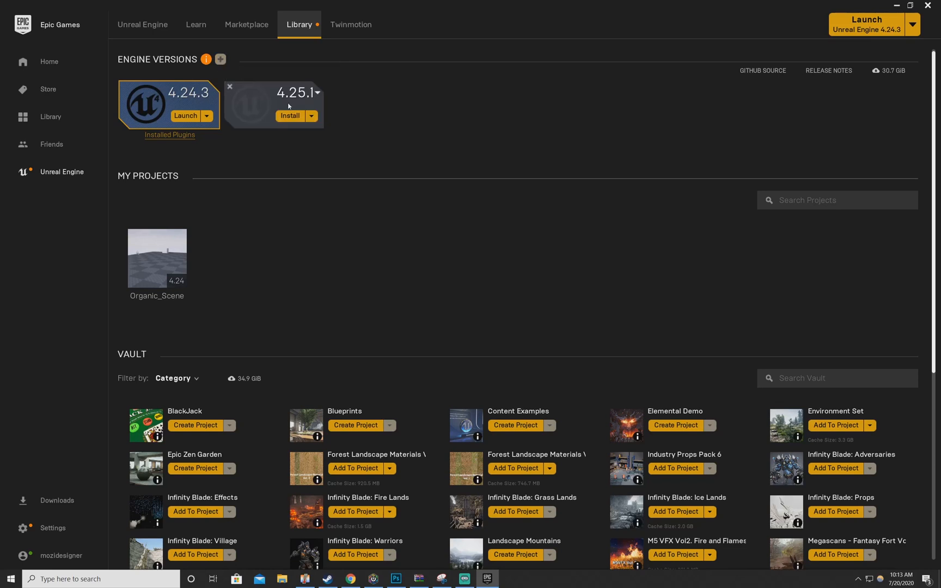
mouse_move(314, 120)
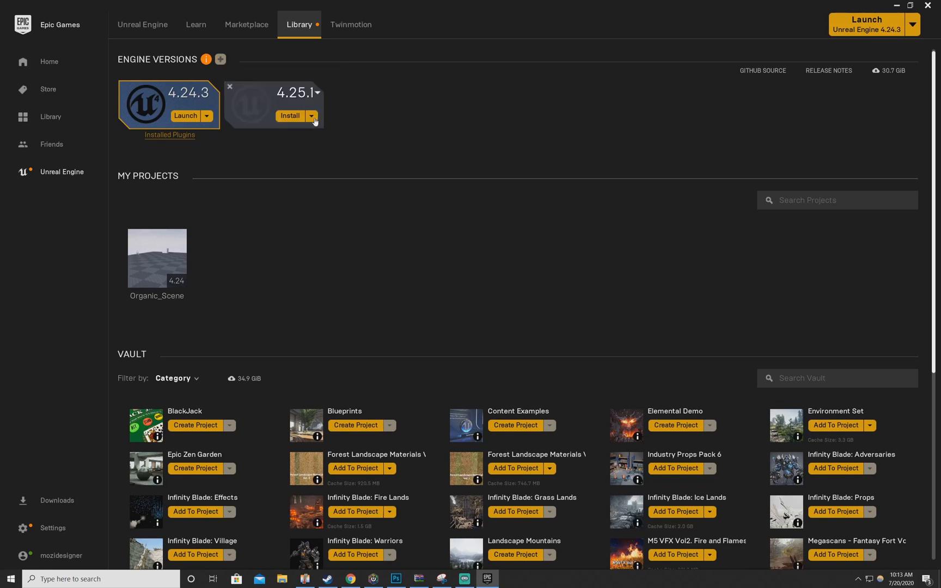
left_click(317, 93)
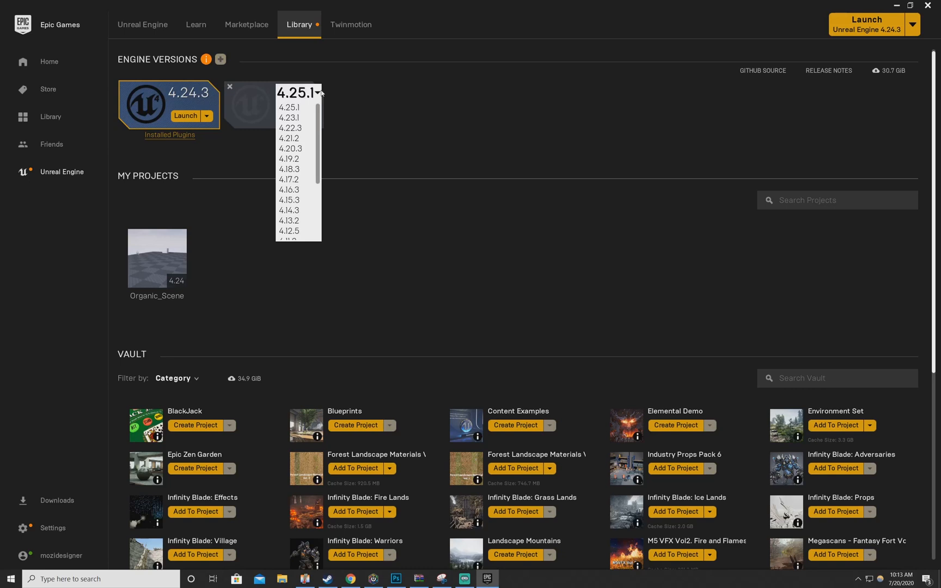
mouse_move(341, 88)
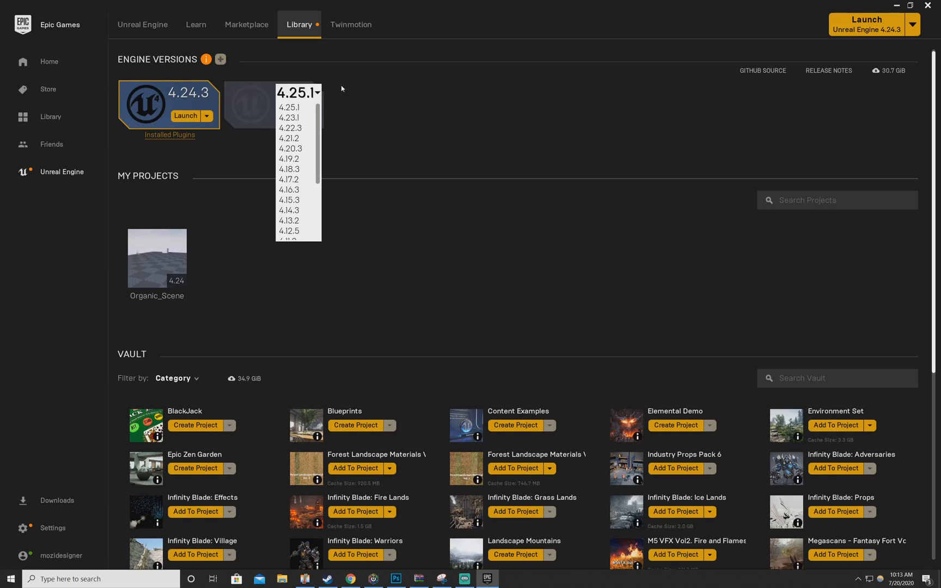
left_click(290, 106)
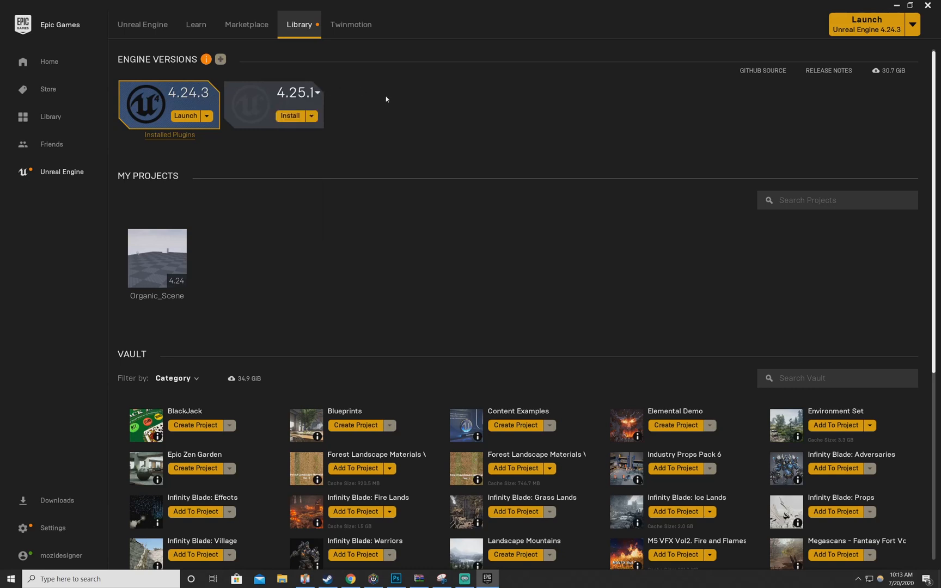
mouse_move(311, 253)
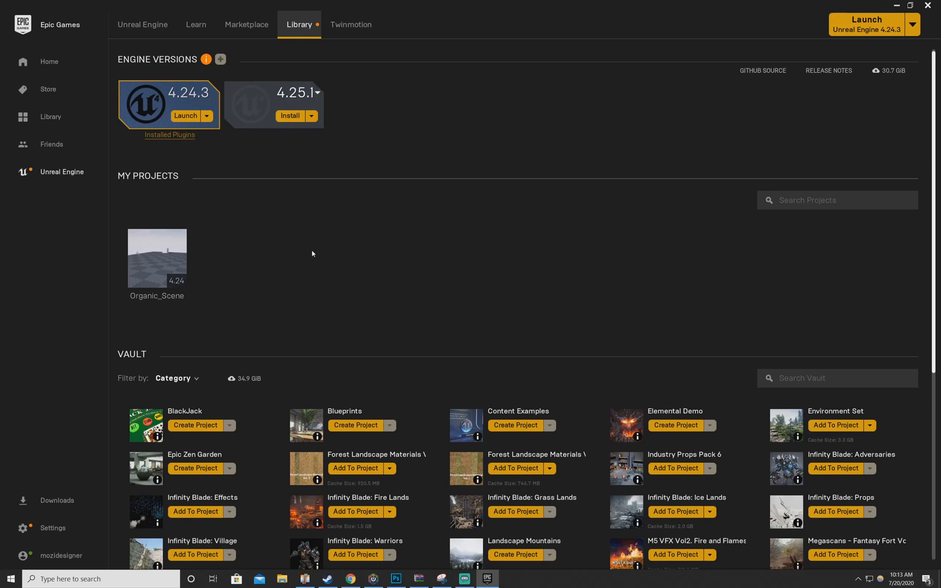
mouse_move(330, 161)
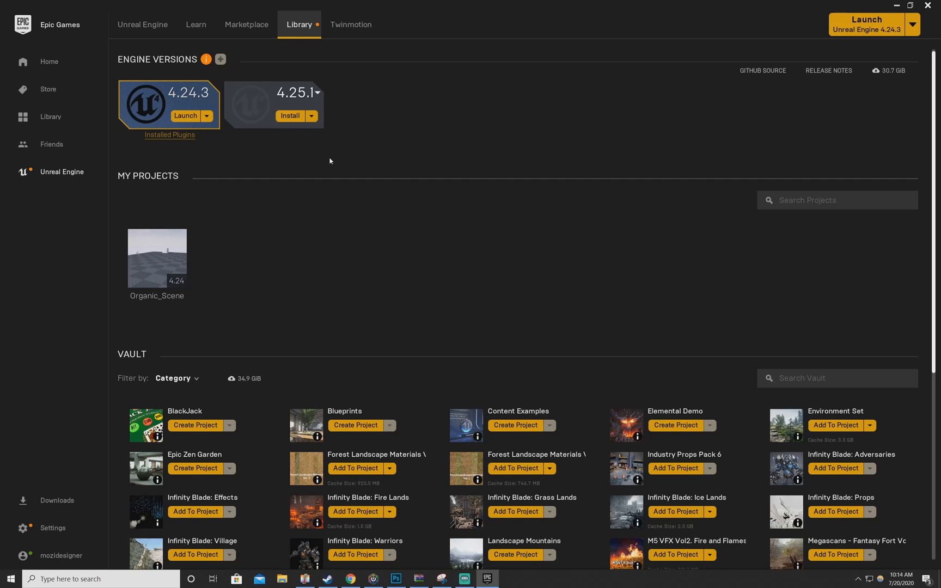
mouse_move(755, 315)
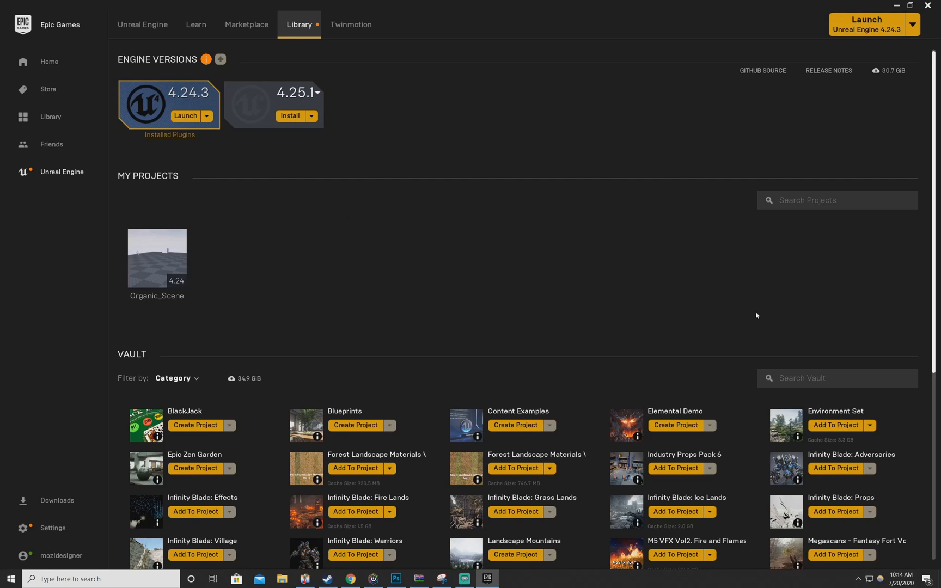
mouse_move(593, 321)
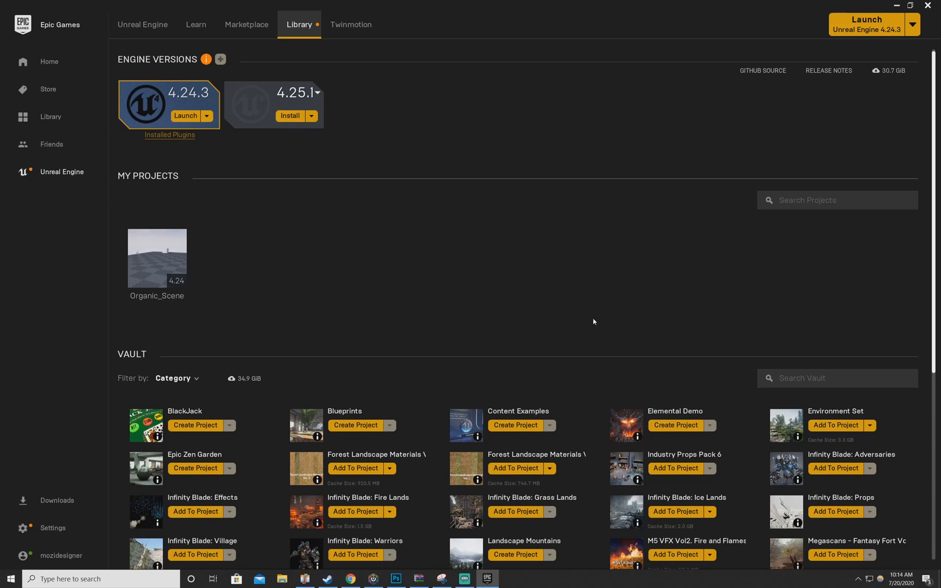
mouse_move(605, 320)
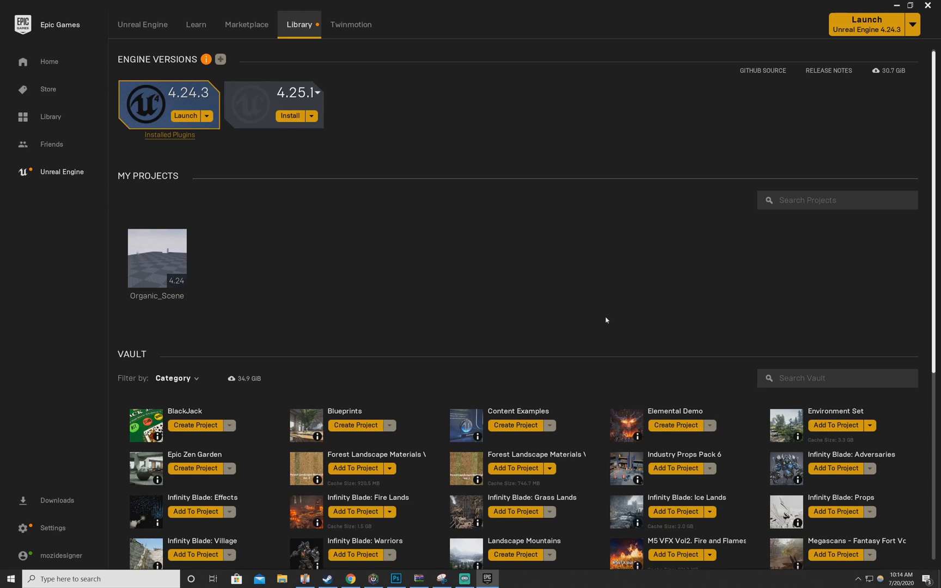
mouse_move(20, 4)
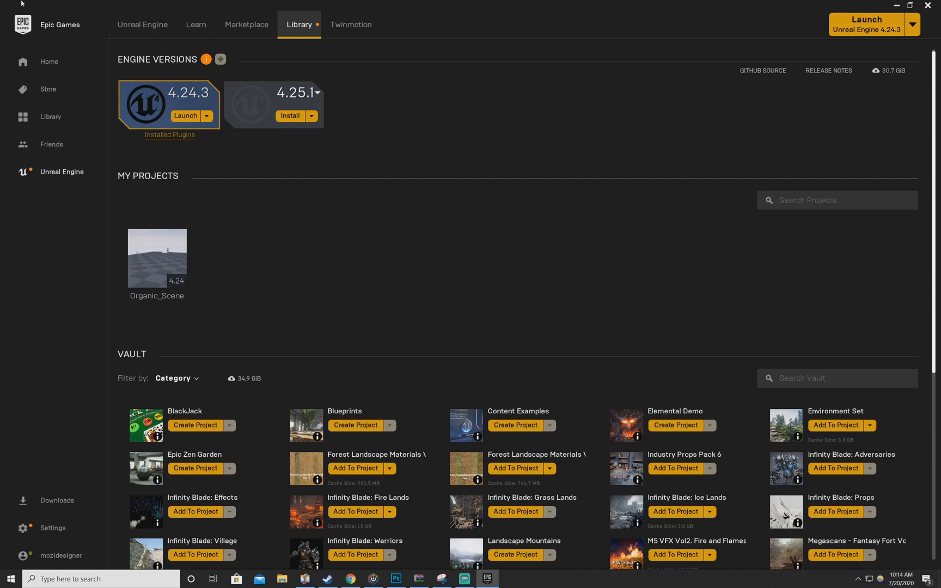
mouse_move(196, 25)
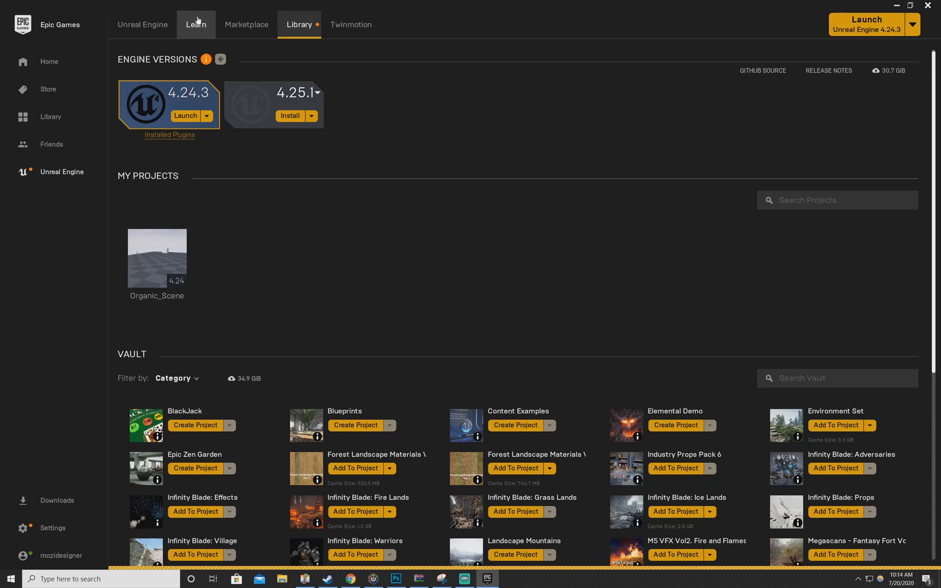
Scroll the Learn page past feature samples and Games down to Legacy Samples with Elemental Demo.
left_click(196, 26)
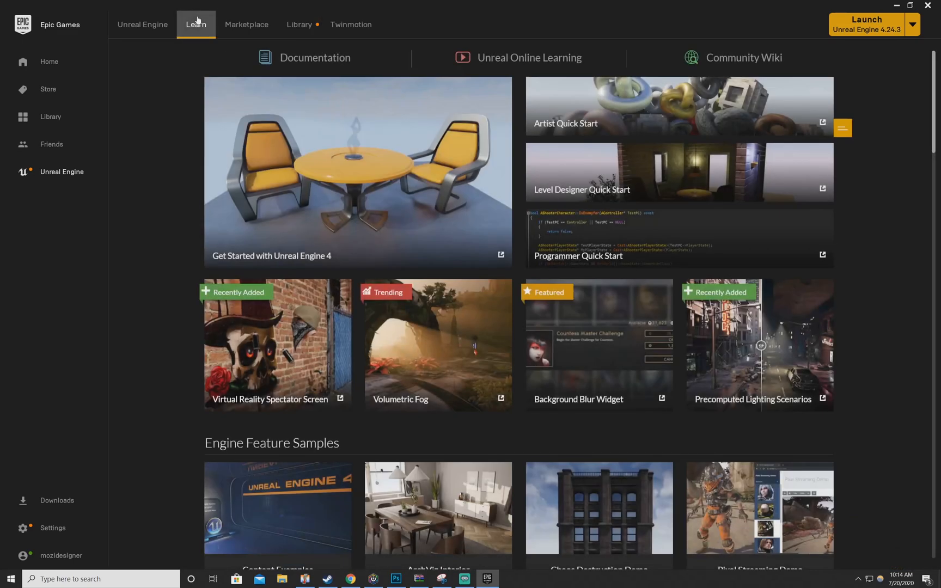
scroll("down", 3)
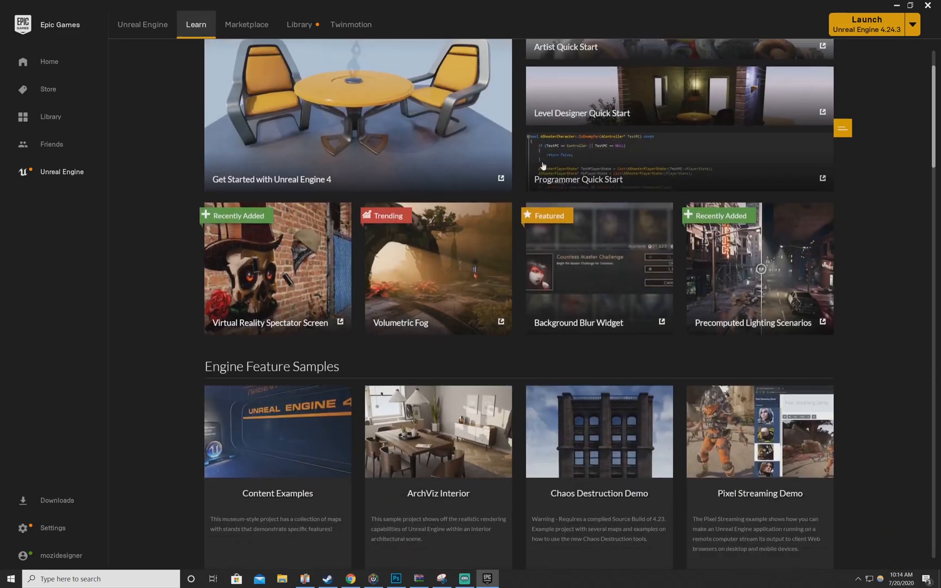
scroll("down", 3)
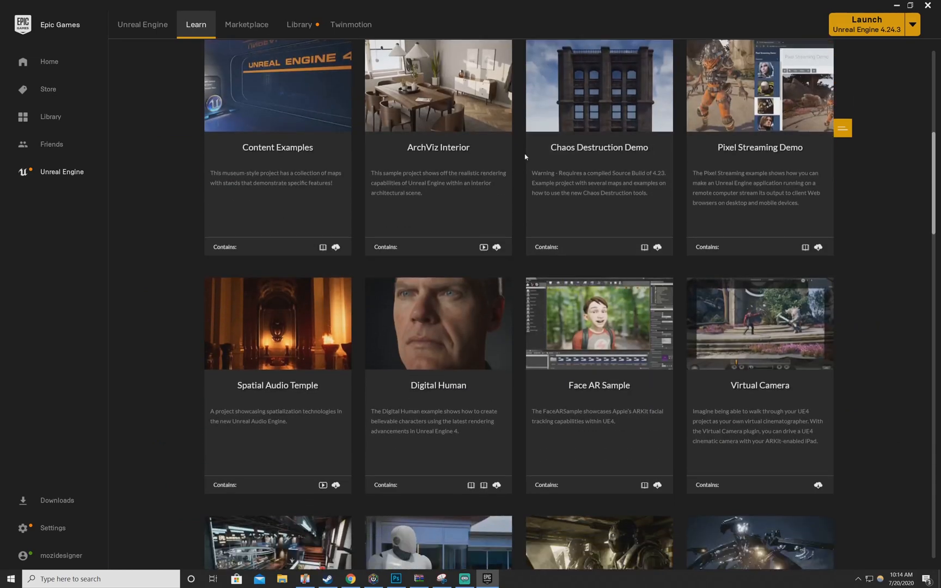
scroll("down", 3)
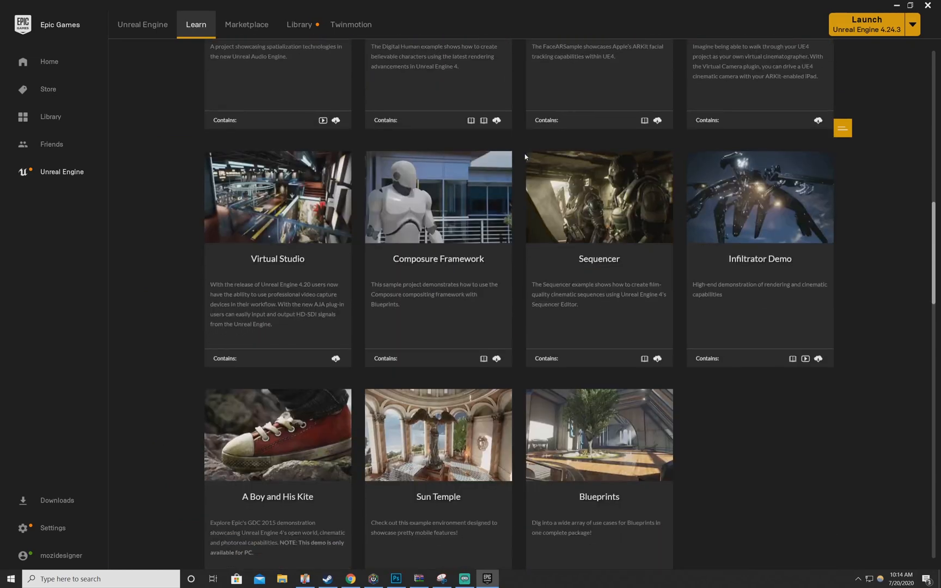
scroll("down", 3)
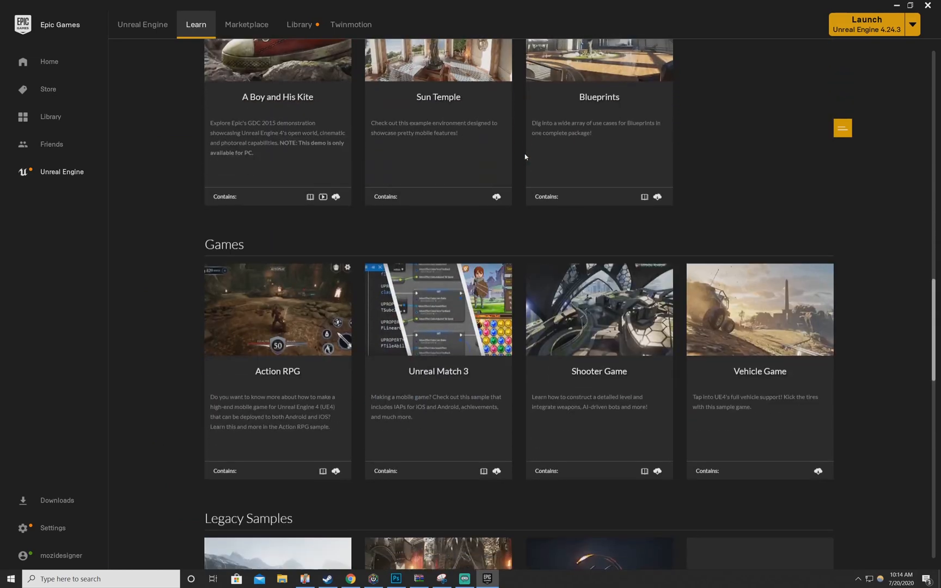
scroll("down", 3)
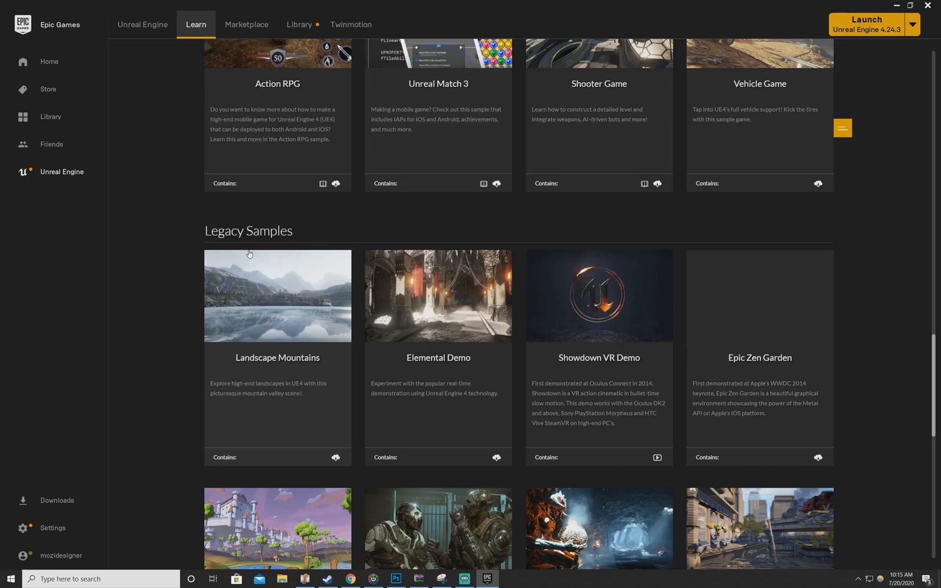
mouse_move(410, 292)
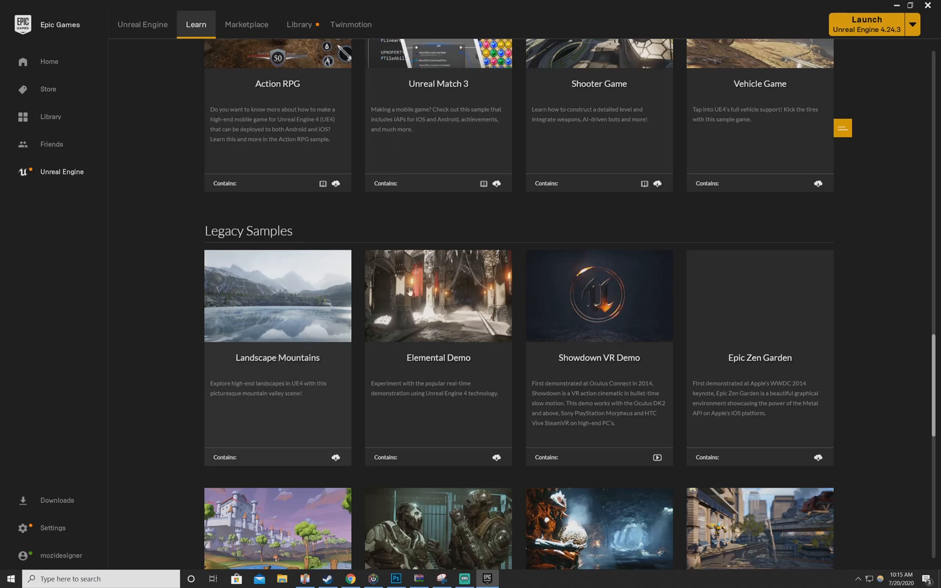
mouse_move(420, 317)
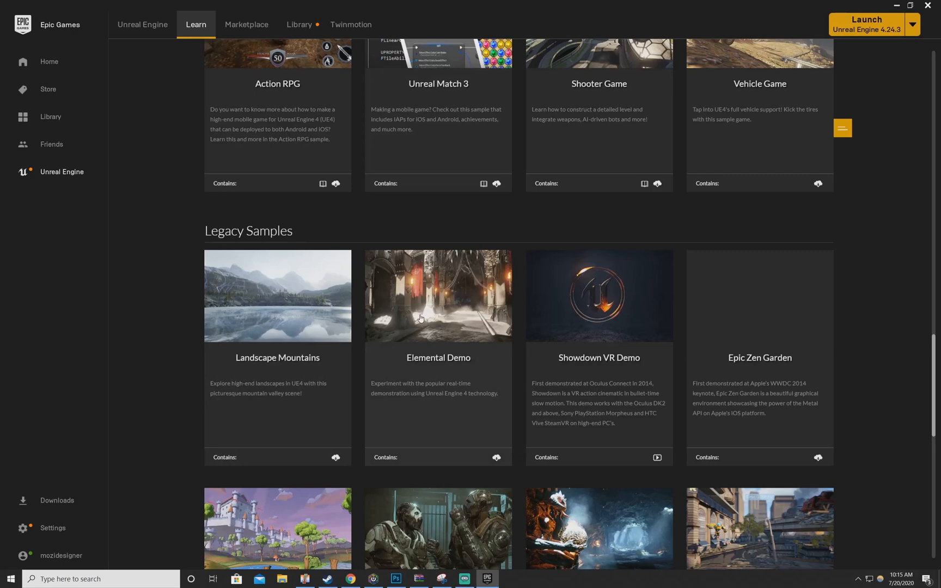
scroll("down", 3)
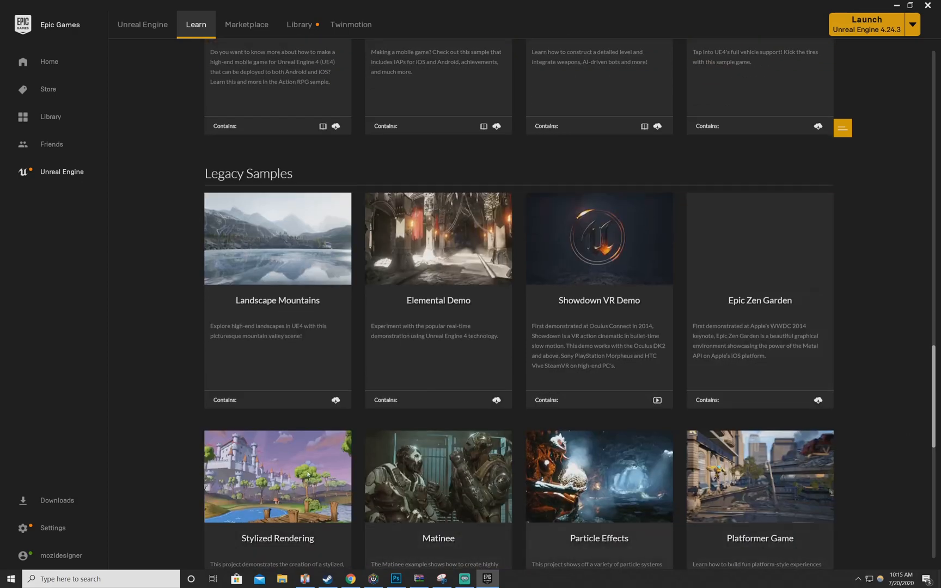
scroll("down", 3)
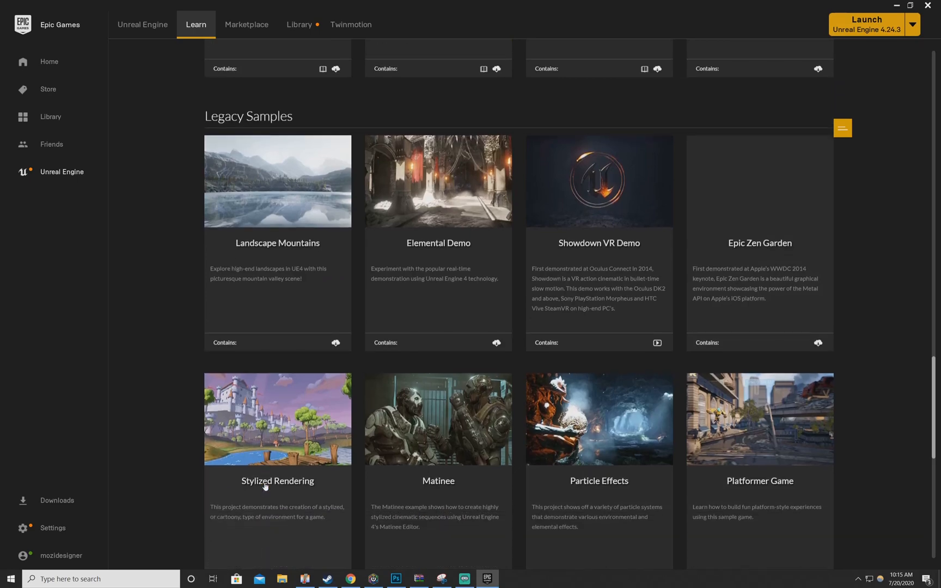
scroll("down", 3)
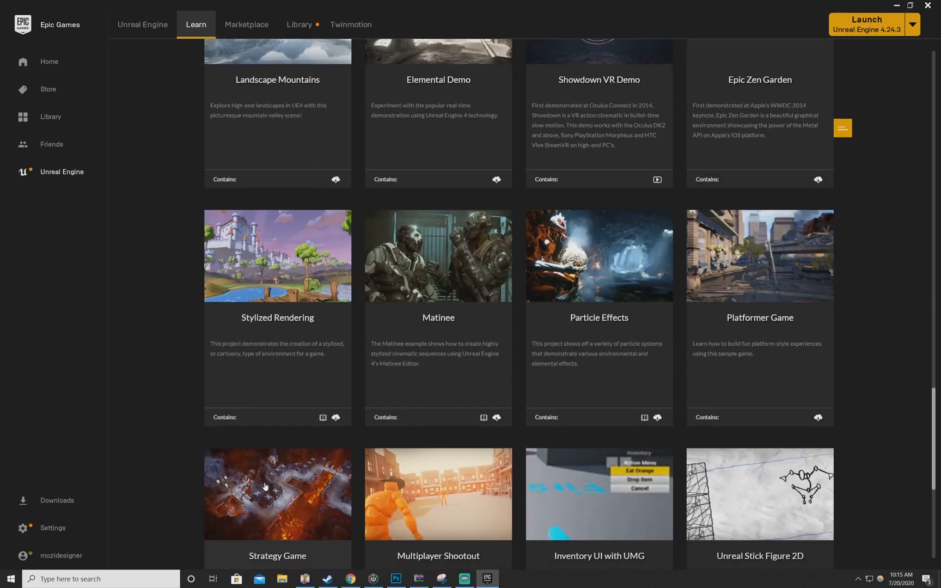
scroll("down", 3)
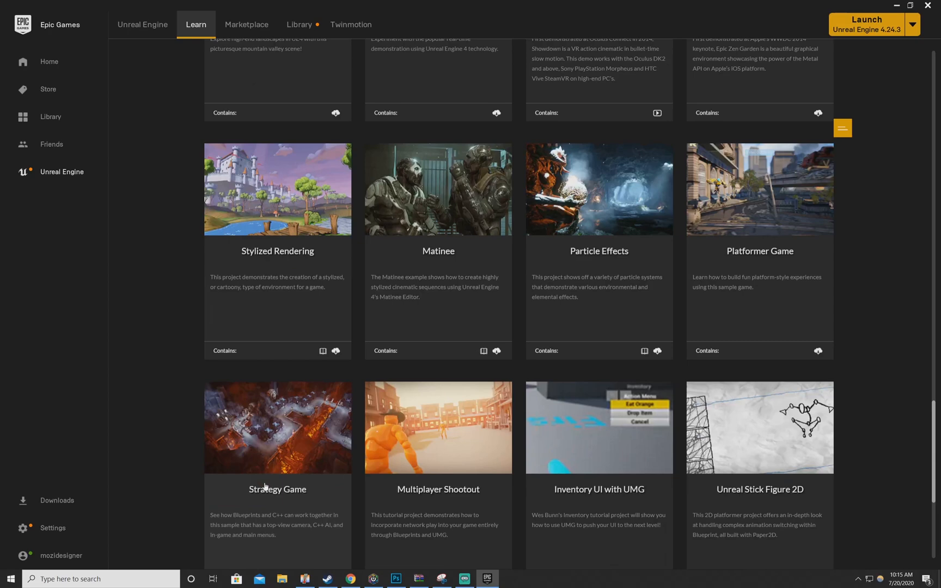
scroll("down", 3)
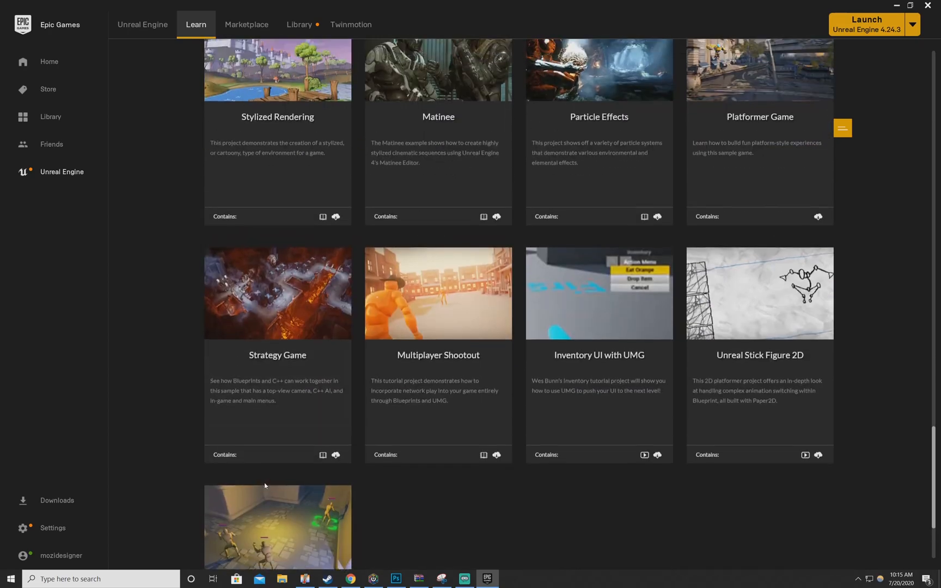
scroll("up", 3)
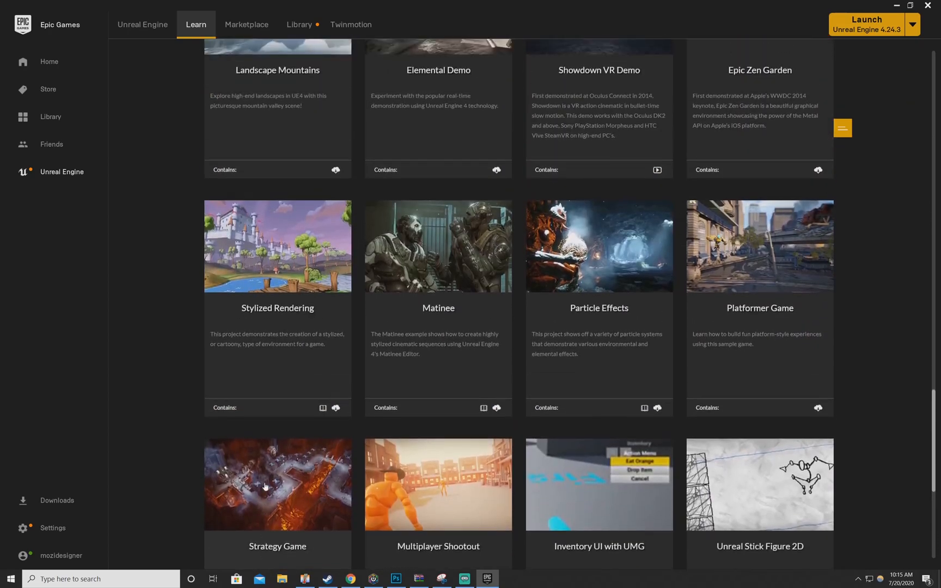
scroll("up", 3)
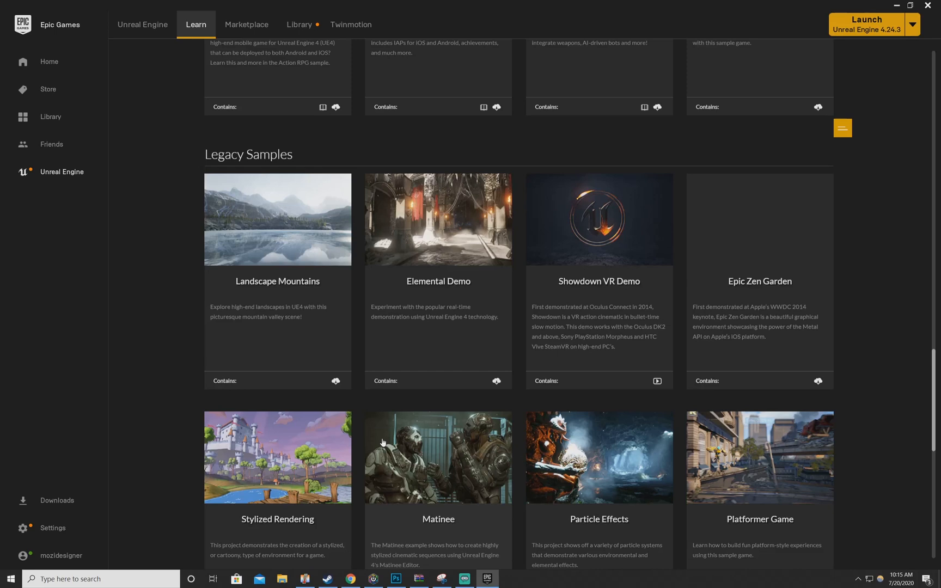
mouse_move(388, 243)
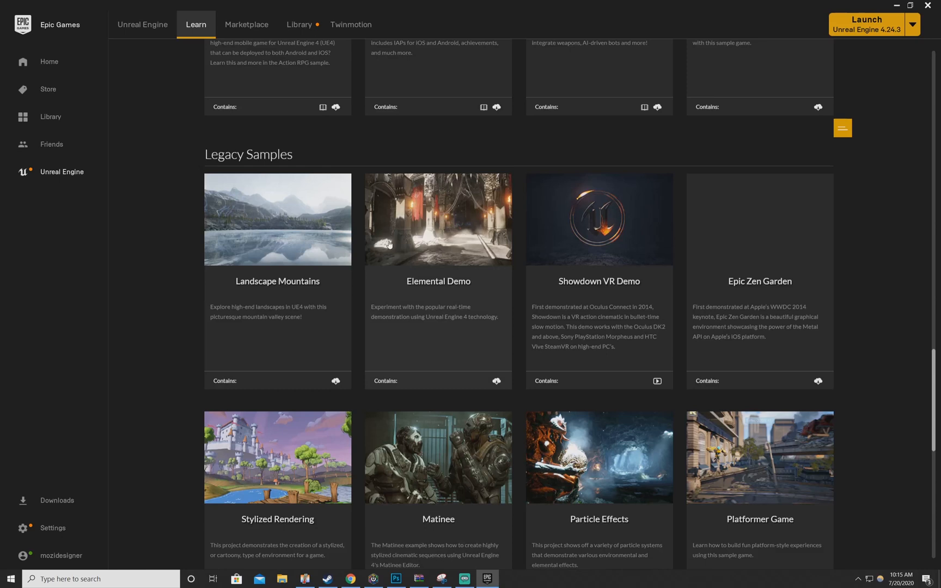
mouse_move(143, 25)
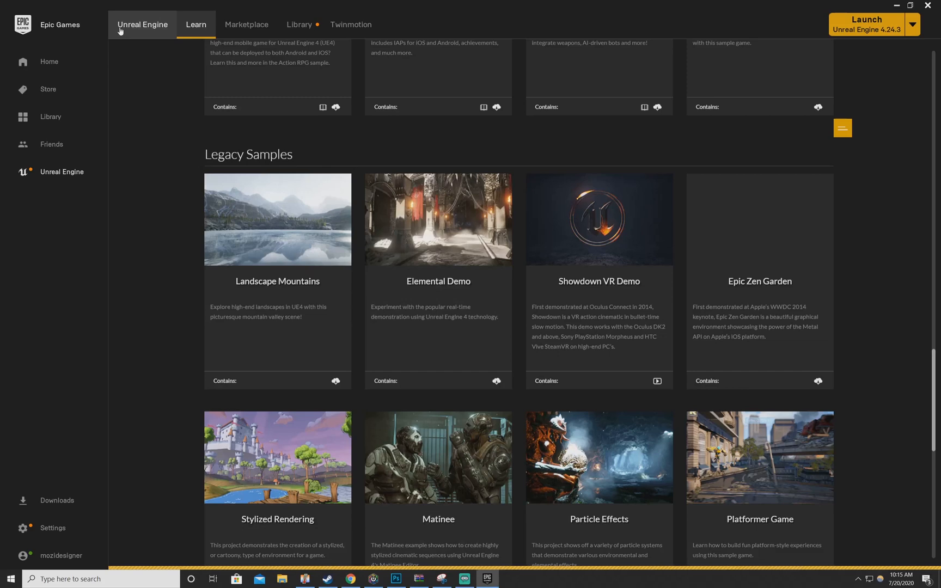
Visit the Unreal Engine home page, then reload the Learn page at its top.
left_click(142, 25)
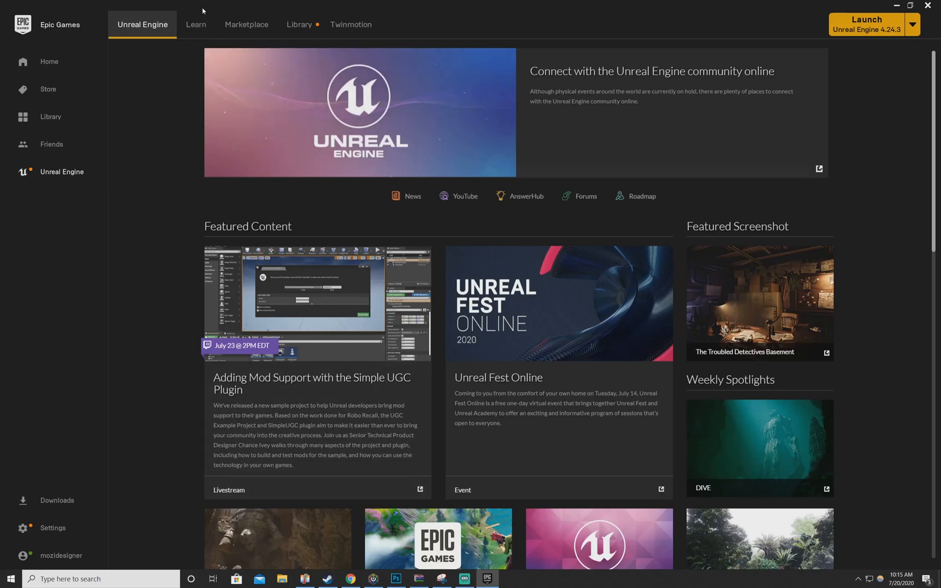
mouse_move(196, 25)
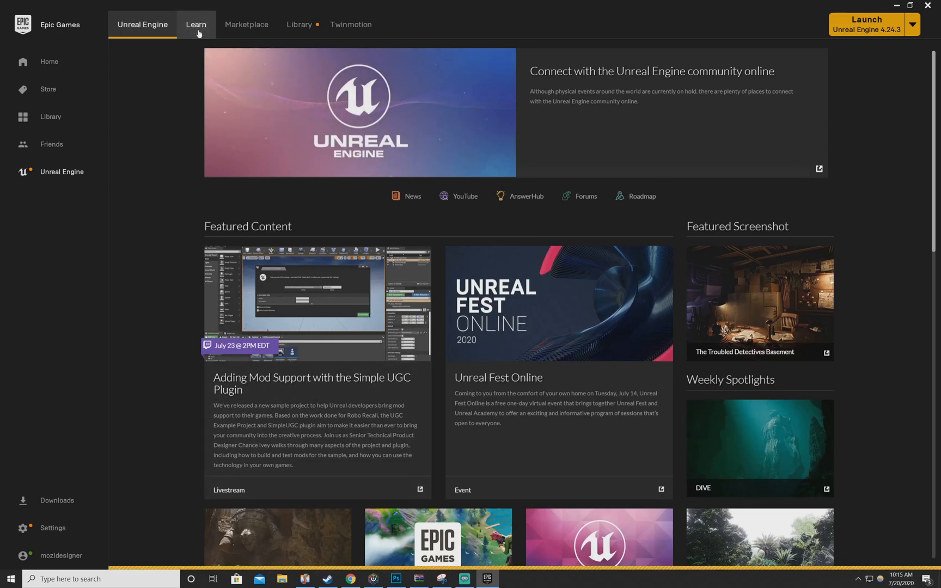
left_click(196, 25)
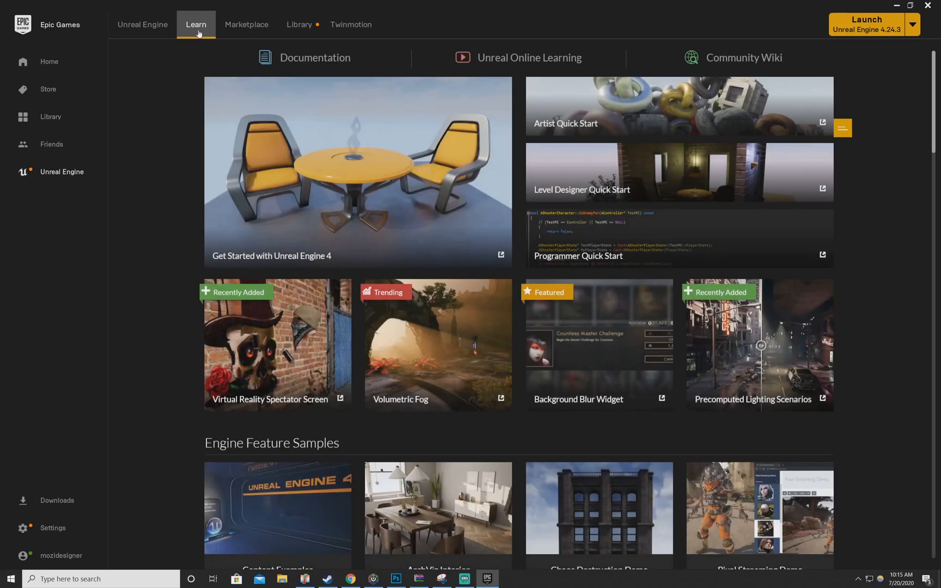
mouse_move(299, 25)
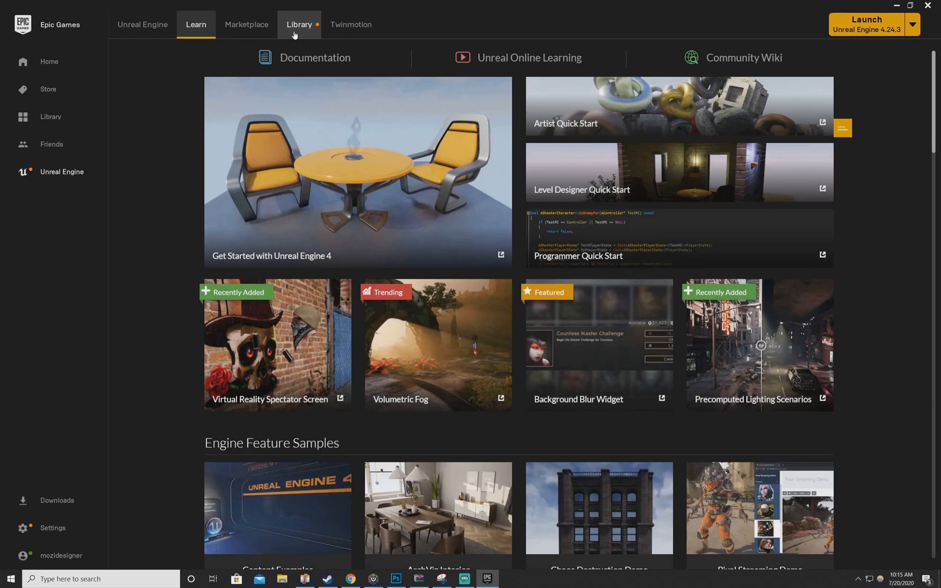
Show the Library listing engines 4.24.3 and 4.25.1, the Organic_Scene project and vault assets.
left_click(298, 26)
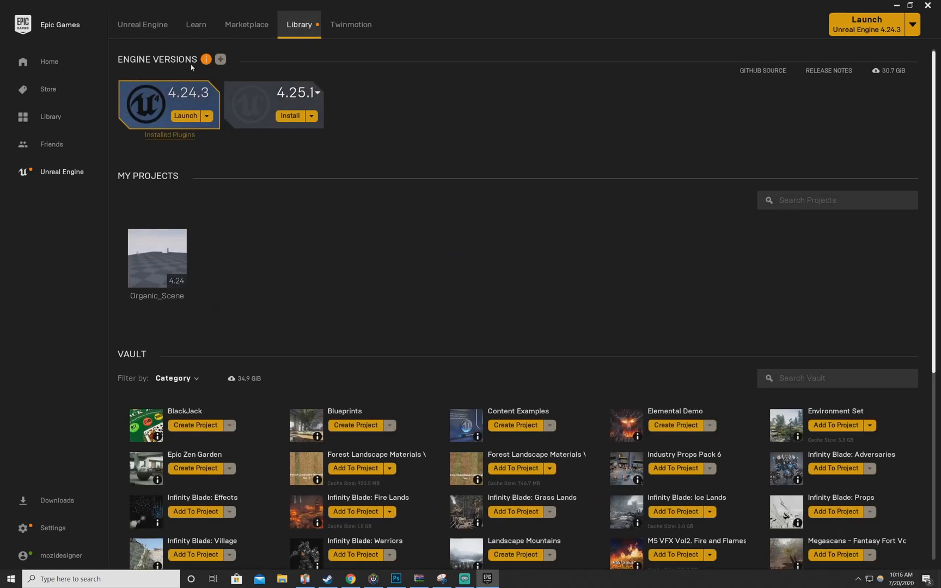
mouse_move(173, 103)
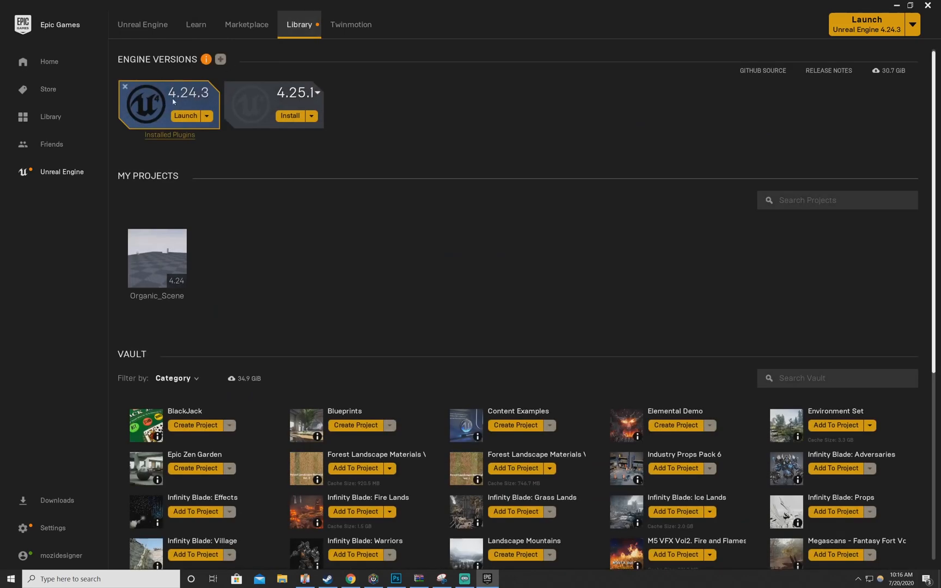
mouse_move(187, 101)
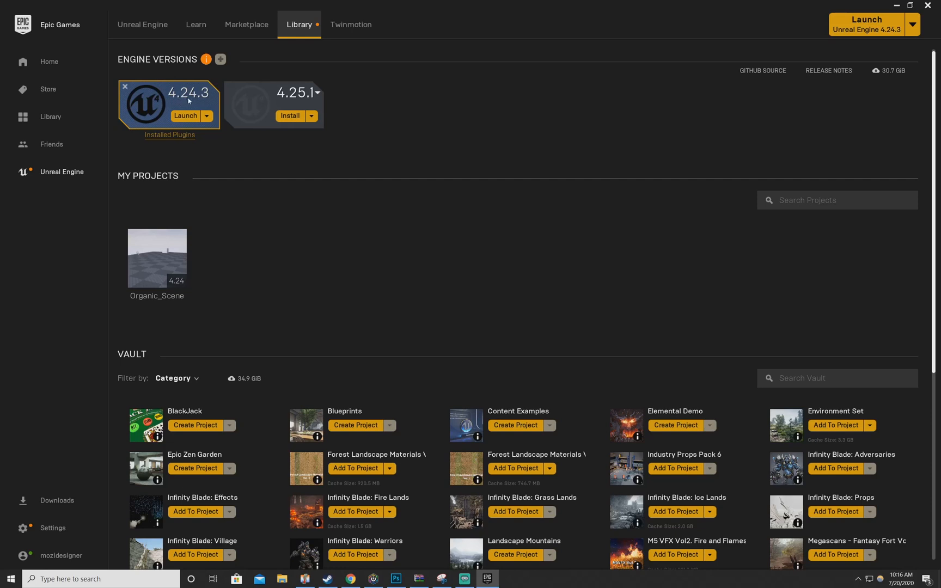
mouse_move(196, 25)
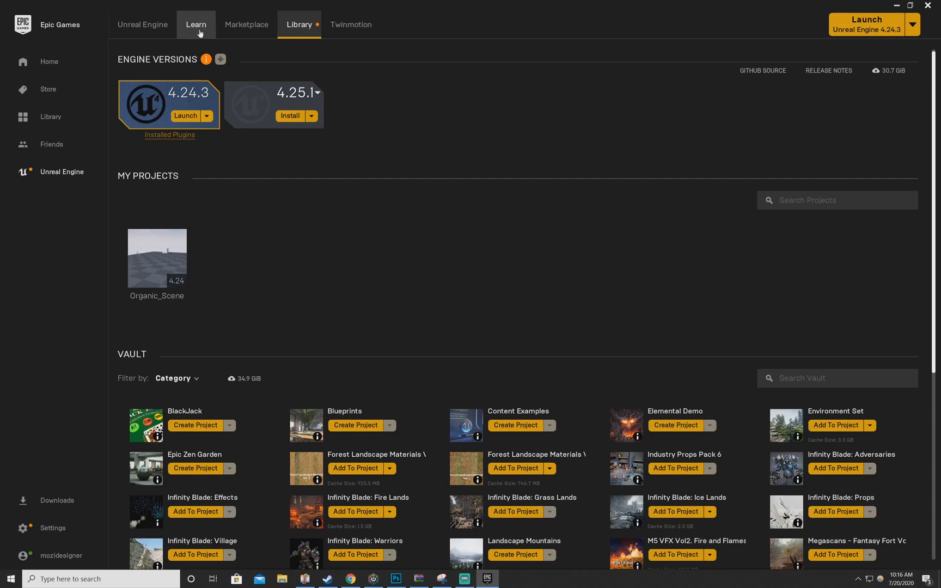
mouse_move(167, 104)
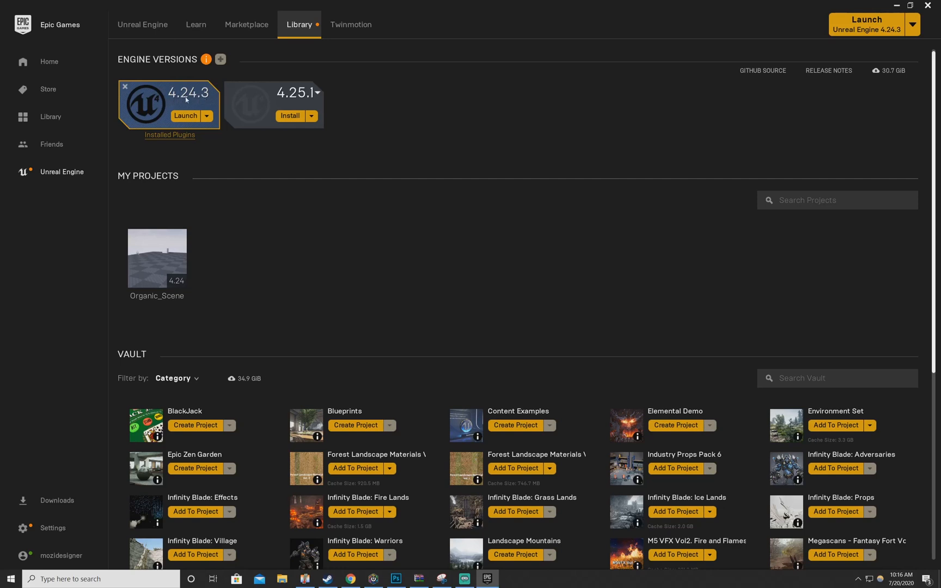
mouse_move(196, 25)
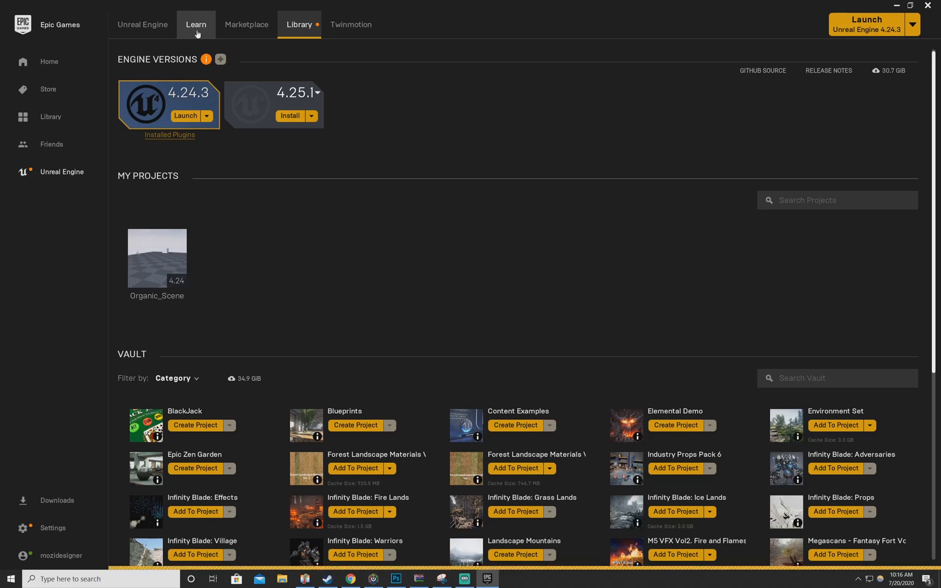
Scroll Learn to Elemental Demo's supported versions 4.1–4.24, then return to the Library.
left_click(196, 25)
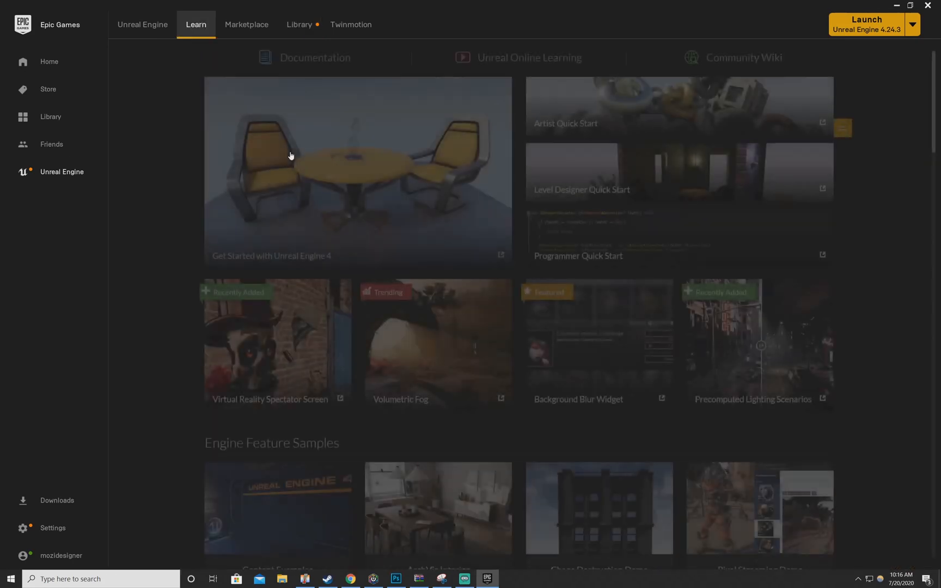
scroll("down", 3)
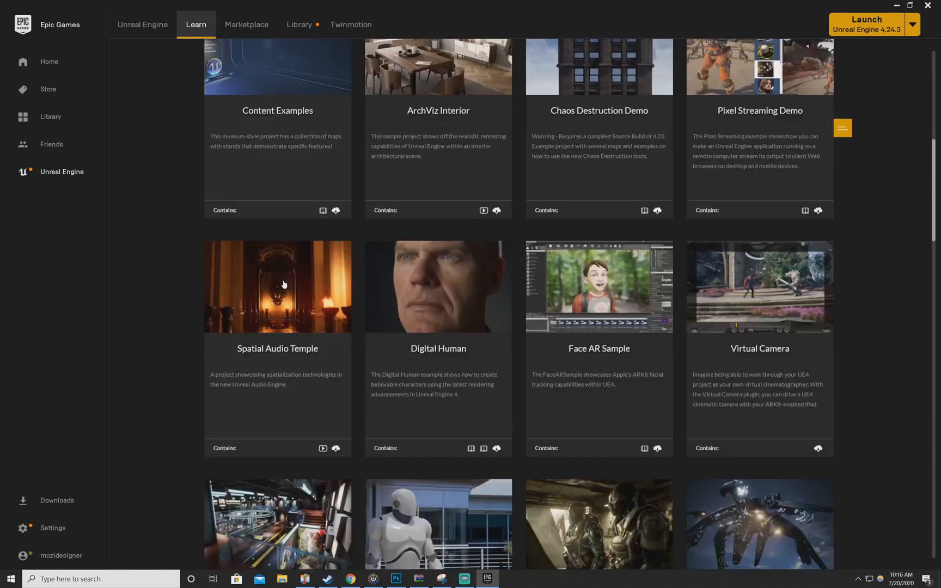
scroll("down", 3)
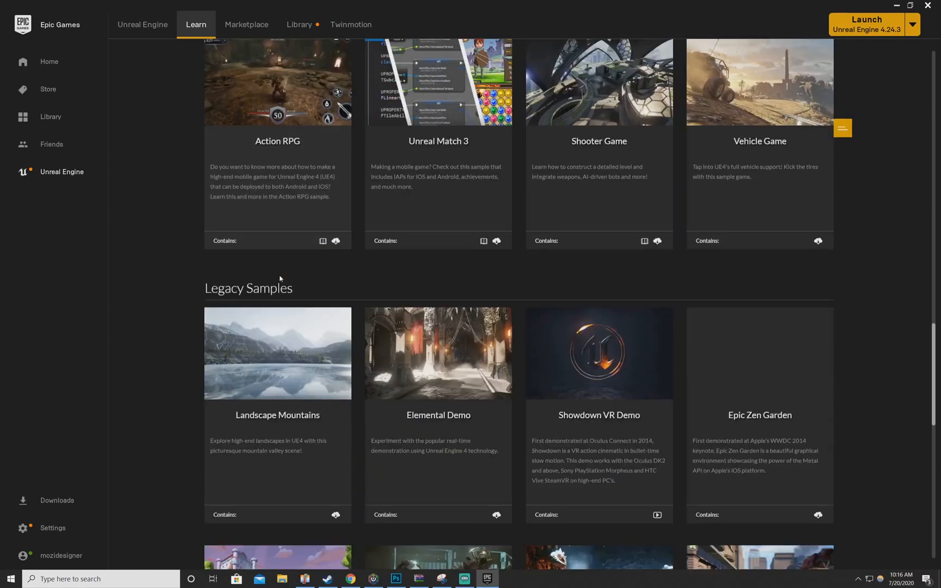
scroll("down", 3)
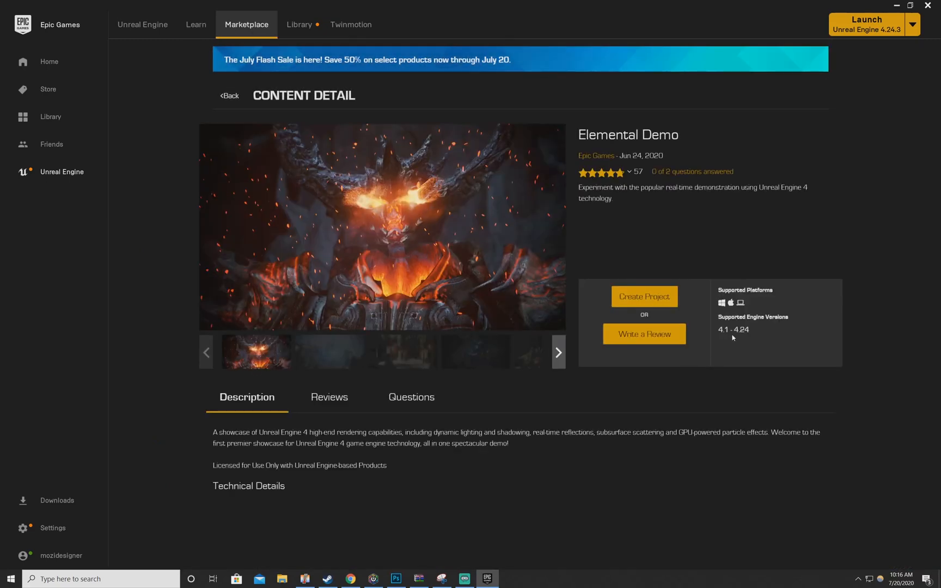
mouse_move(722, 339)
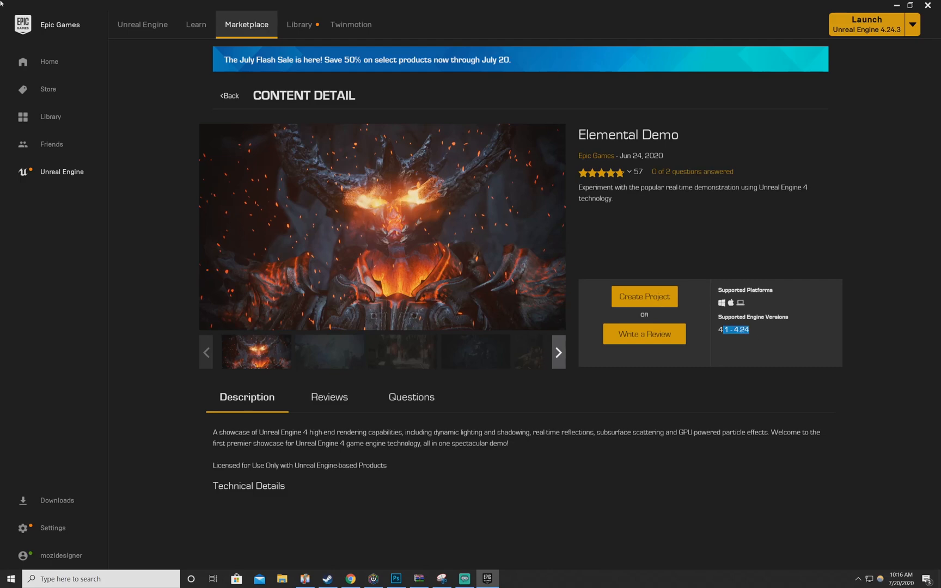
left_click(298, 25)
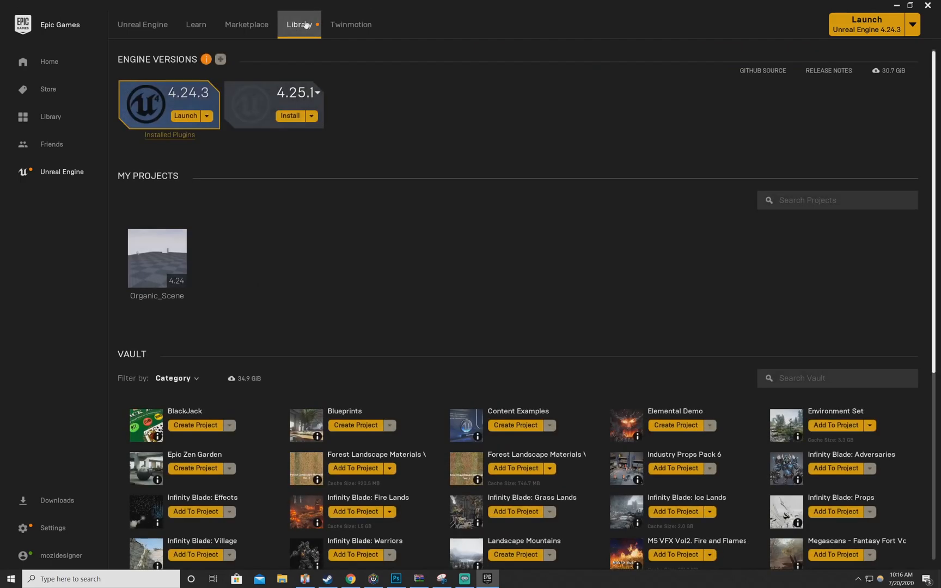
mouse_move(206, 60)
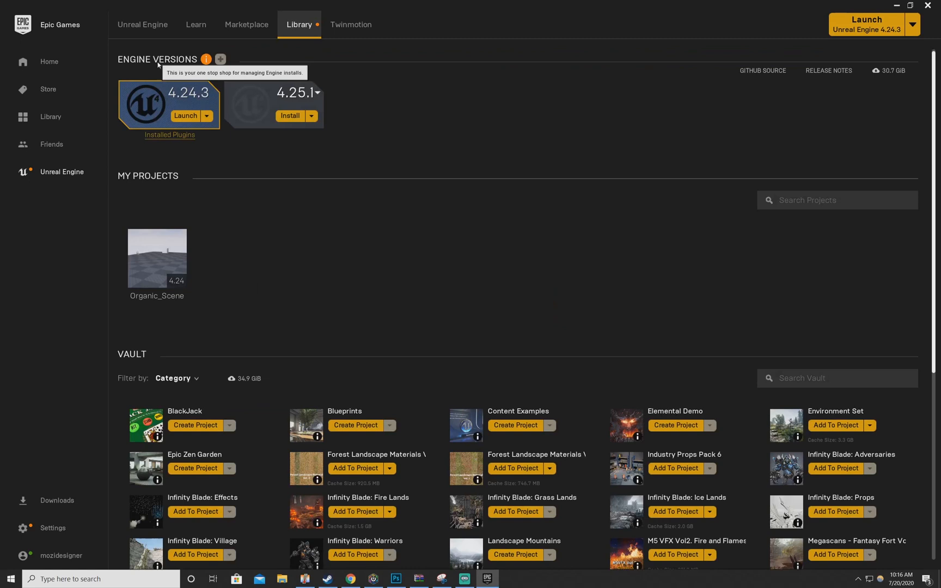
mouse_move(220, 58)
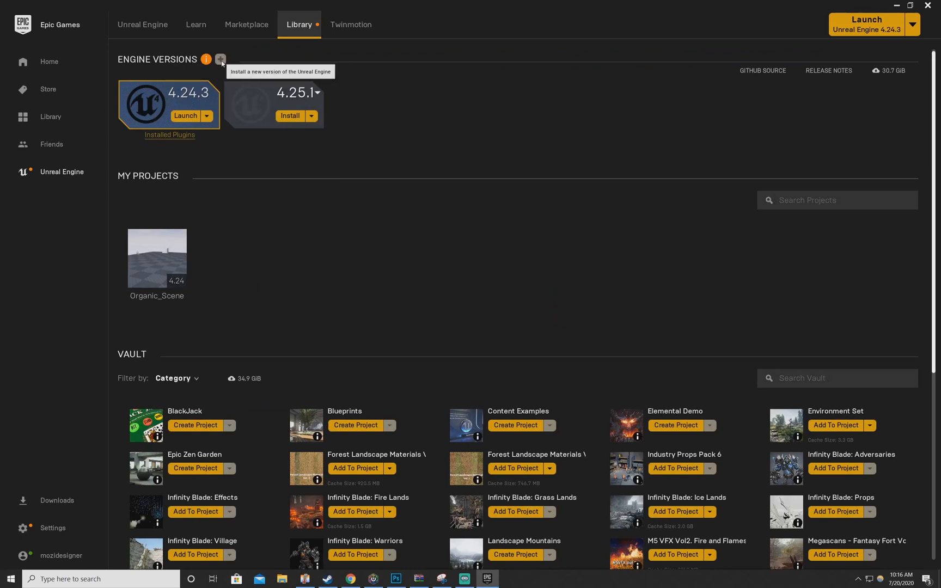
mouse_move(234, 63)
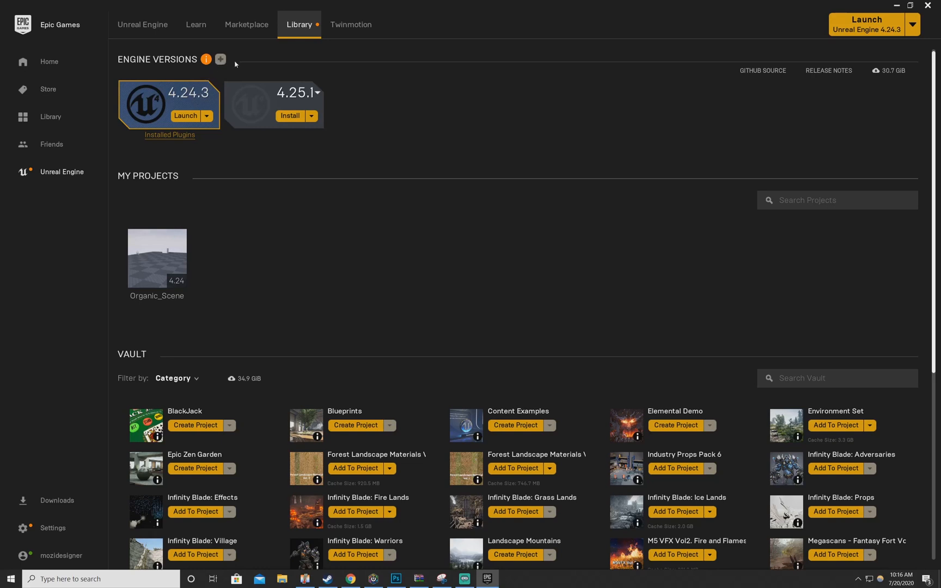
mouse_move(162, 92)
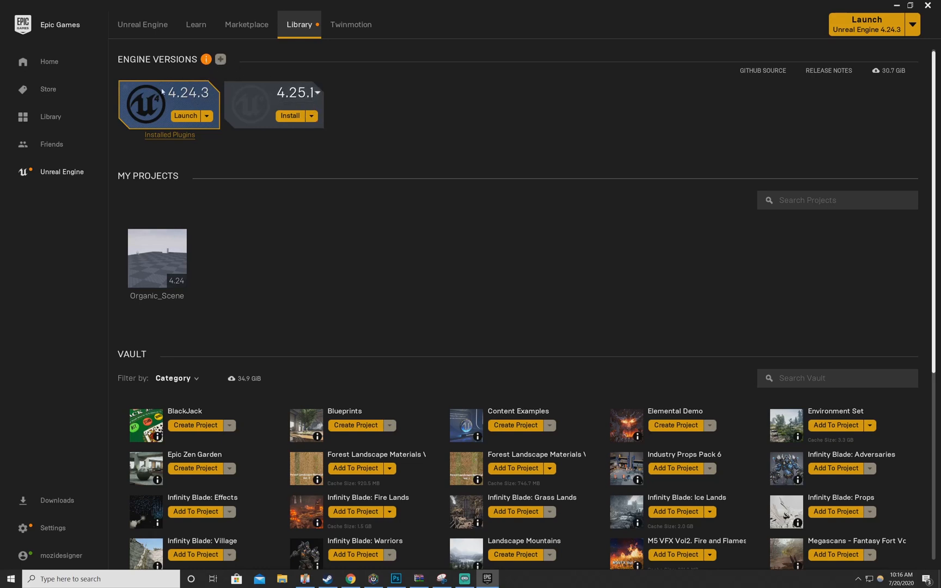
mouse_move(233, 90)
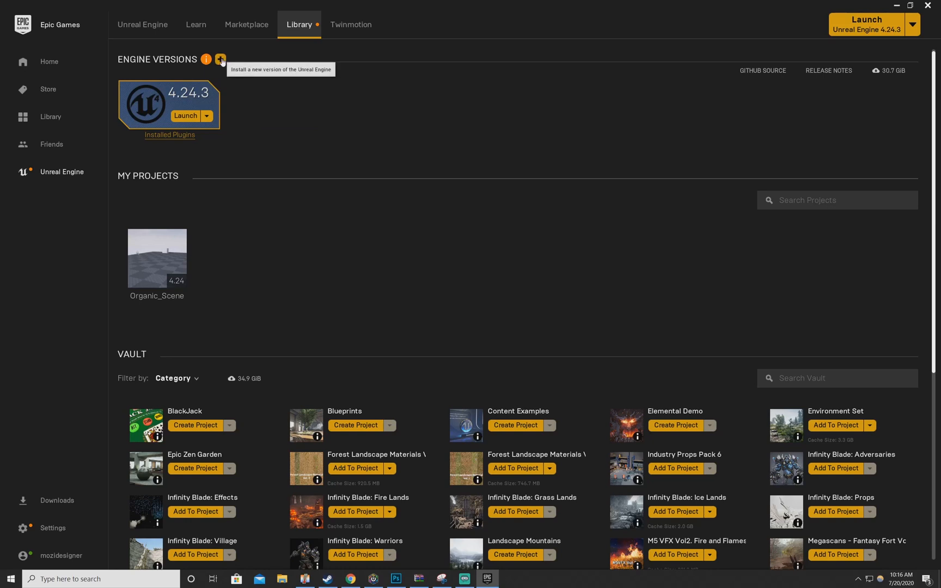
left_click(220, 58)
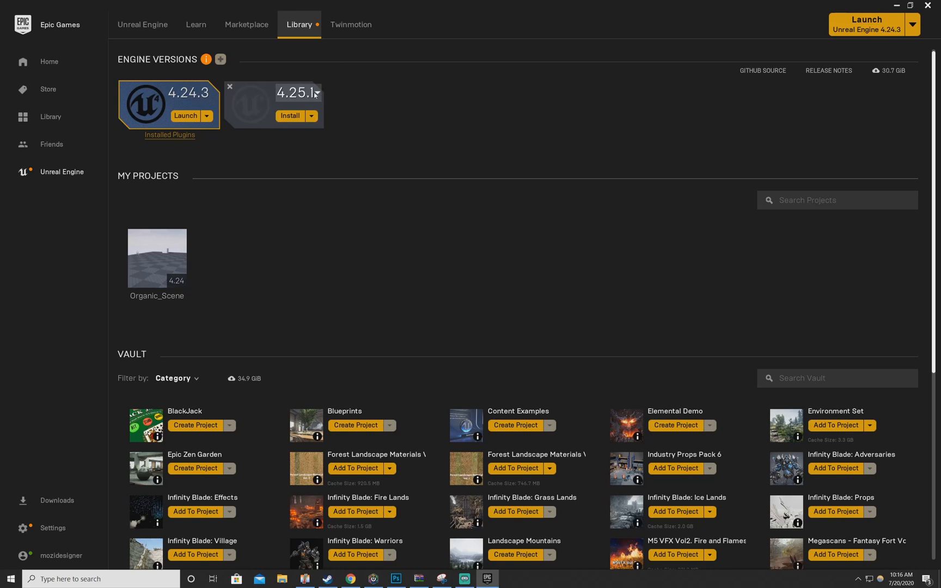
left_click(317, 92)
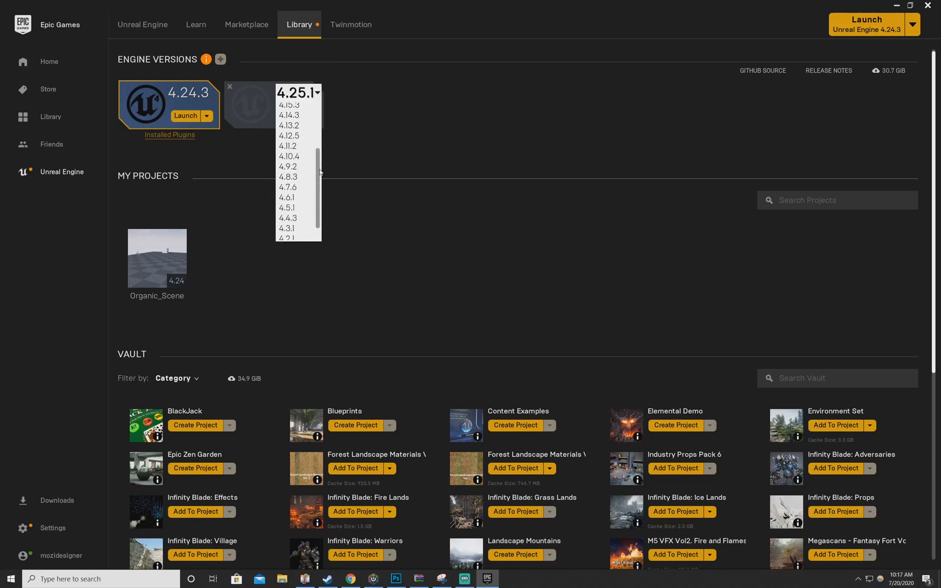
scroll("down", 3)
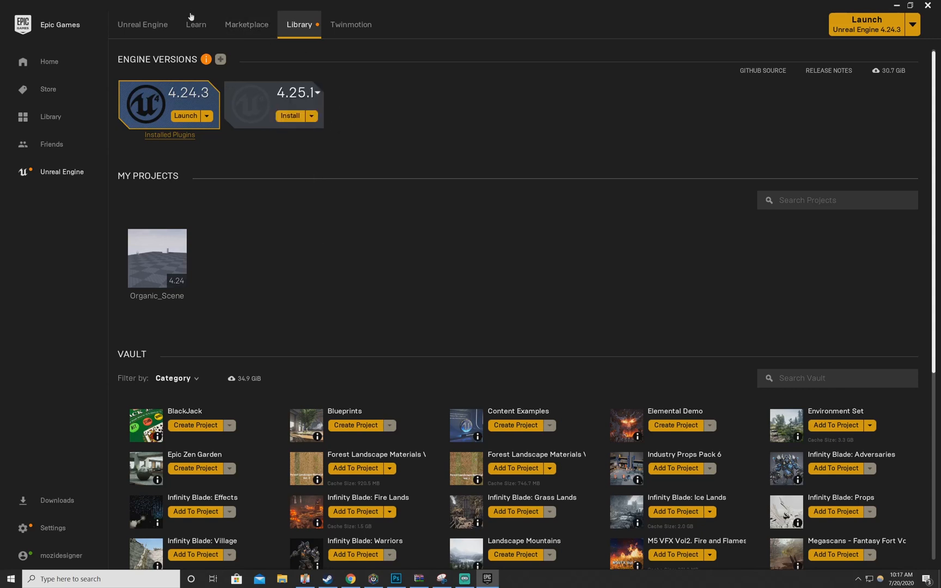
mouse_move(196, 25)
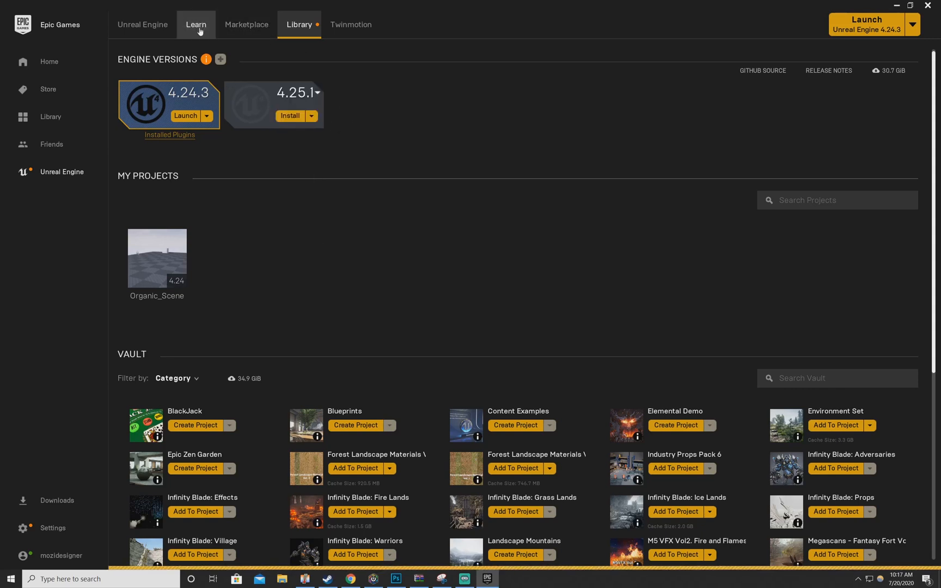
Scroll Learn to Legacy Samples and open Elemental Demo's detail page (versions 4.1–4.24).
left_click(196, 25)
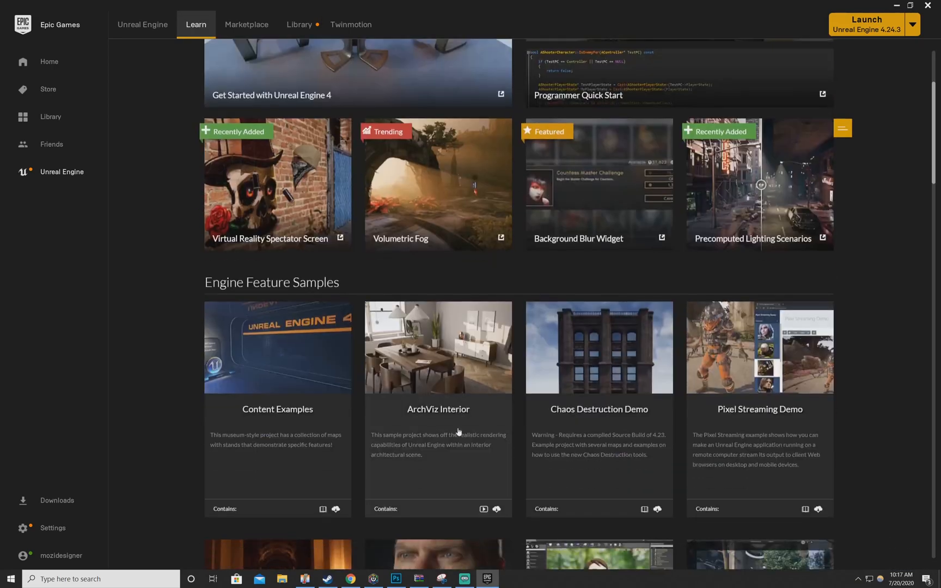
scroll("down", 3)
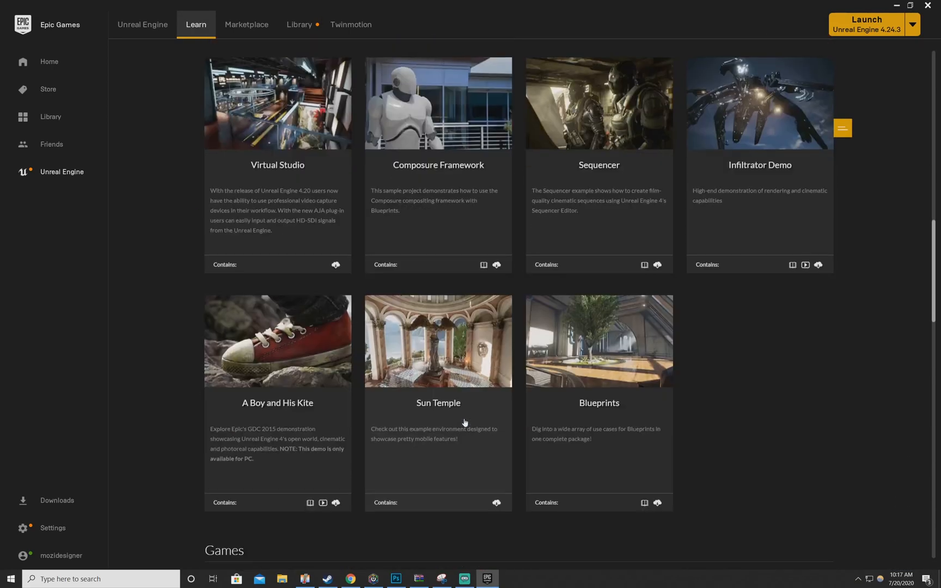
scroll("down", 3)
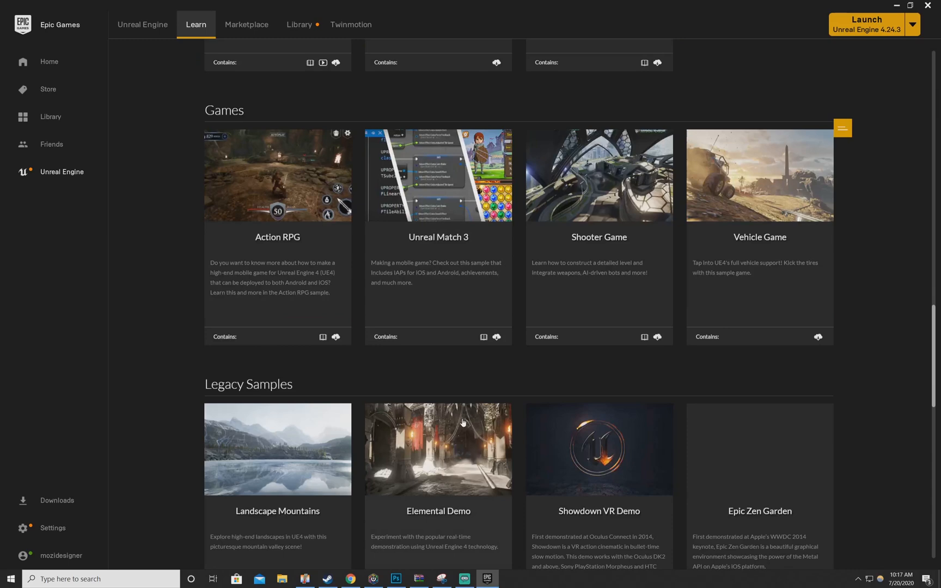
scroll("down", 3)
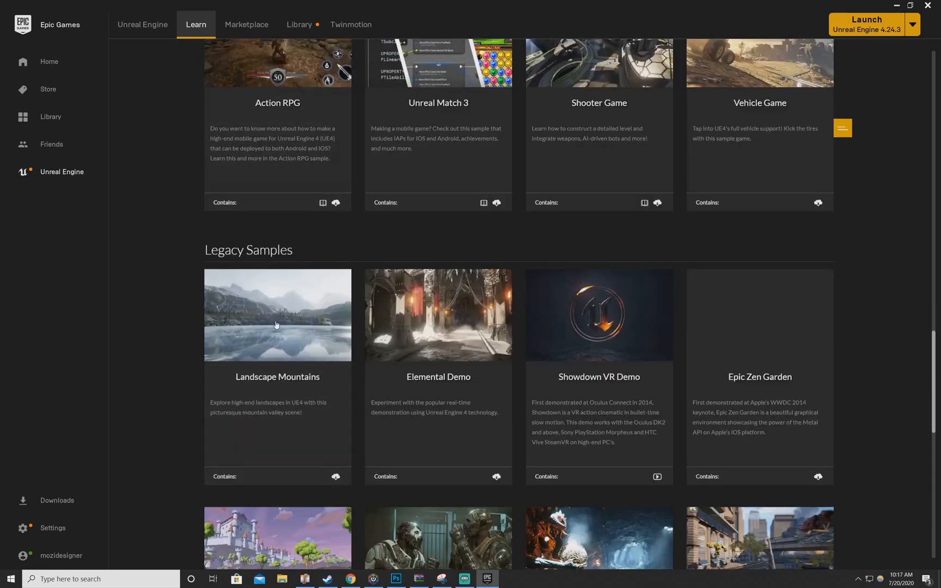
left_click(438, 315)
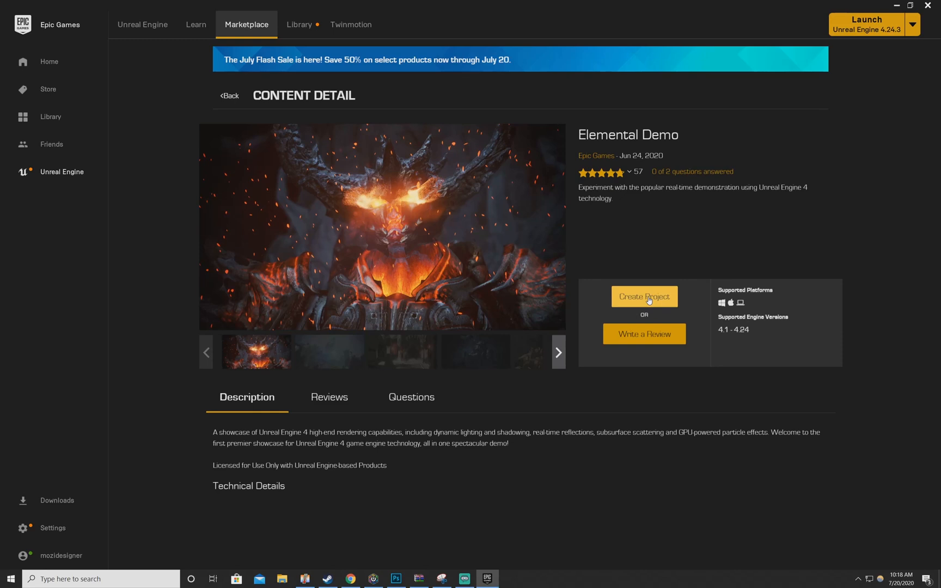
mouse_move(196, 24)
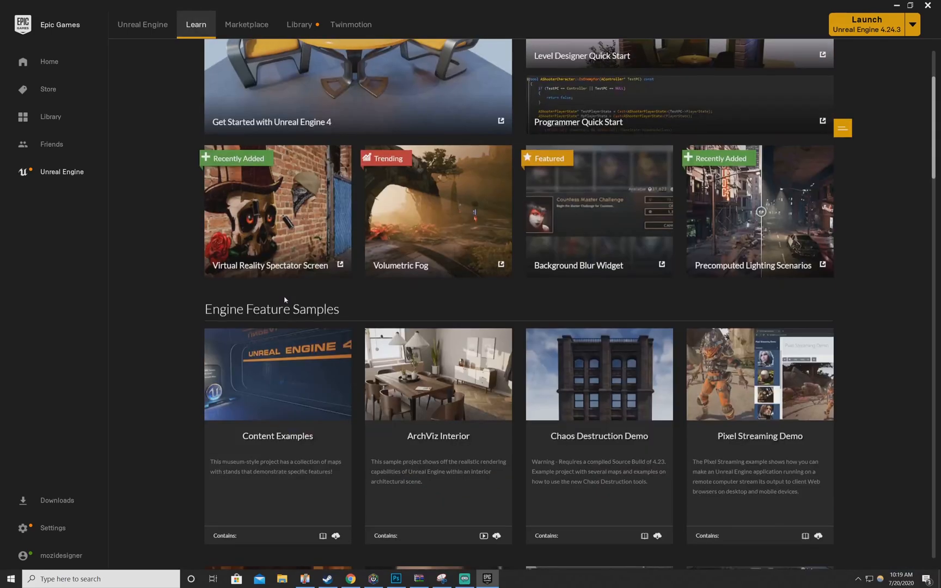
Scroll the Learn page past Games down to Legacy Samples with Elemental Demo in view.
scroll("down", 3)
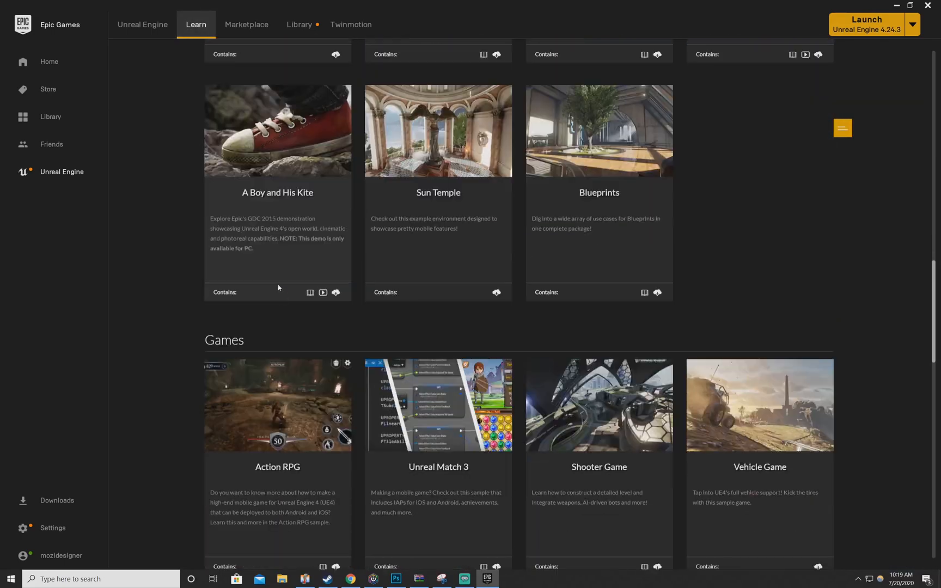
scroll("down", 3)
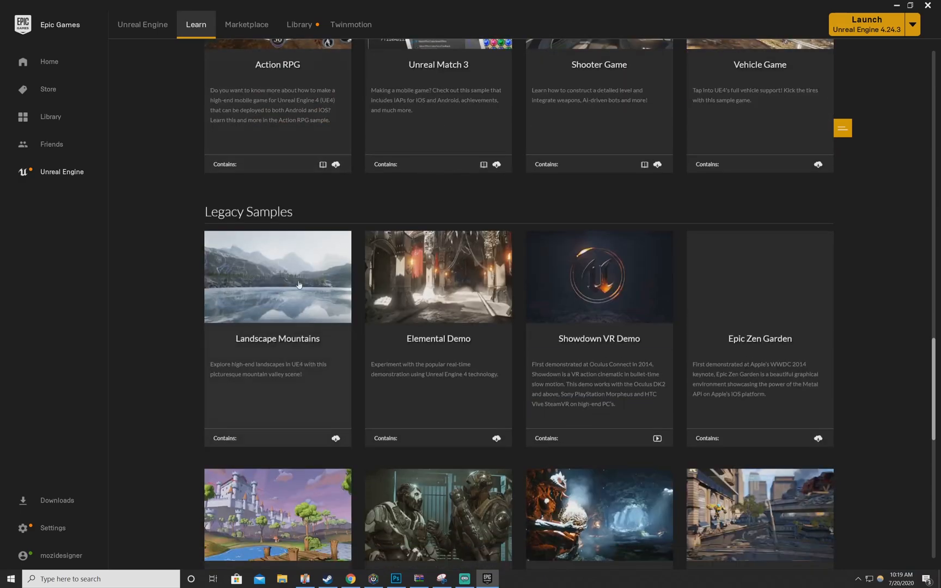